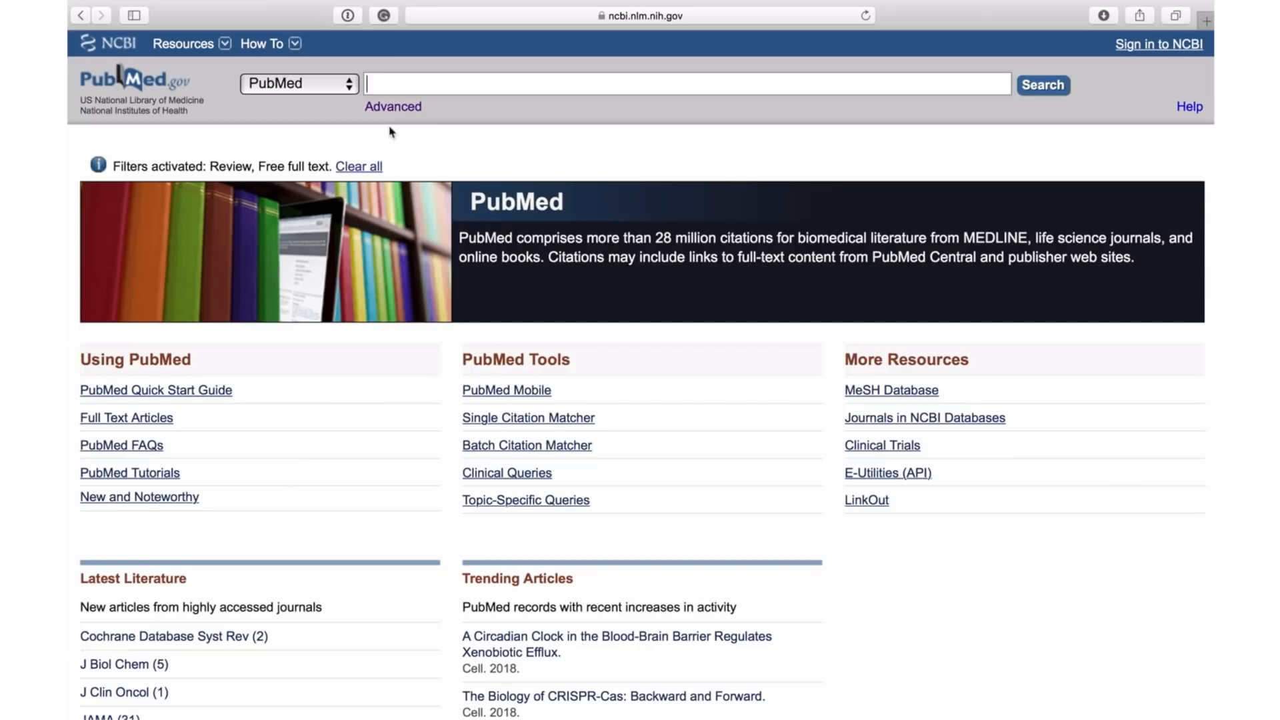
# Sign in to the NCBI account from the top right of the PubMed home page.
pyautogui.click(686, 84)
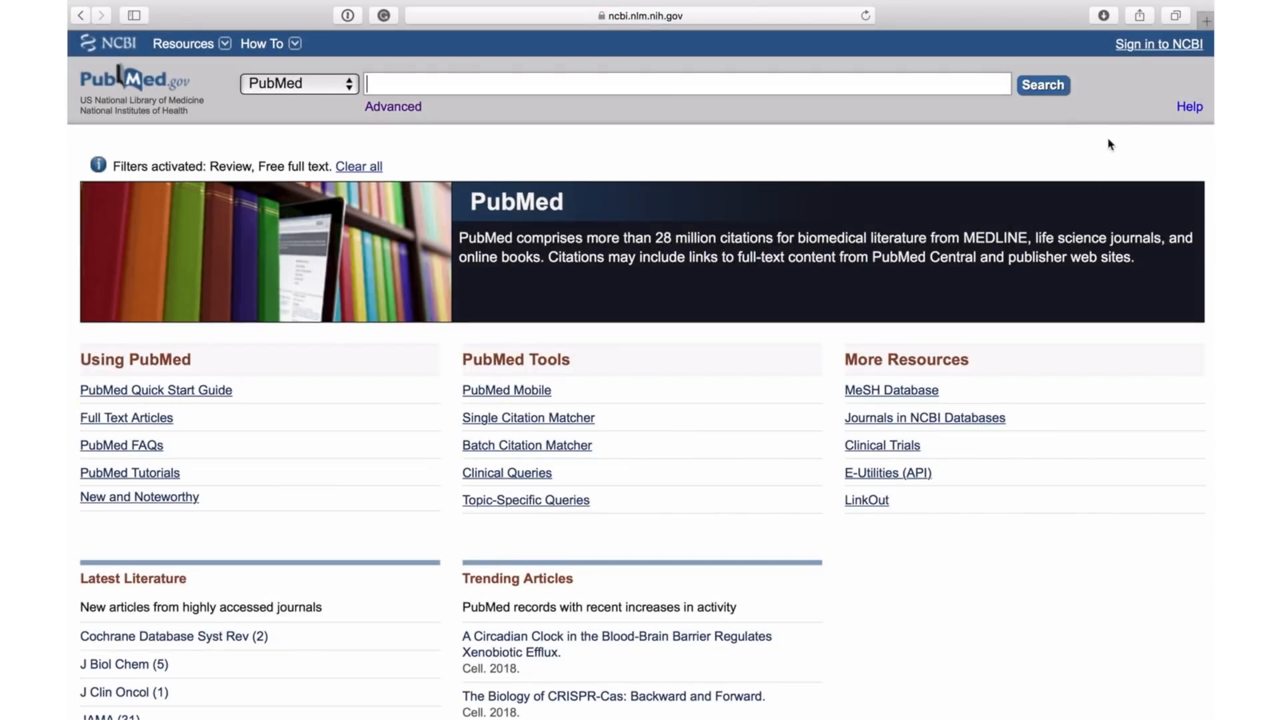
pyautogui.click(1158, 44)
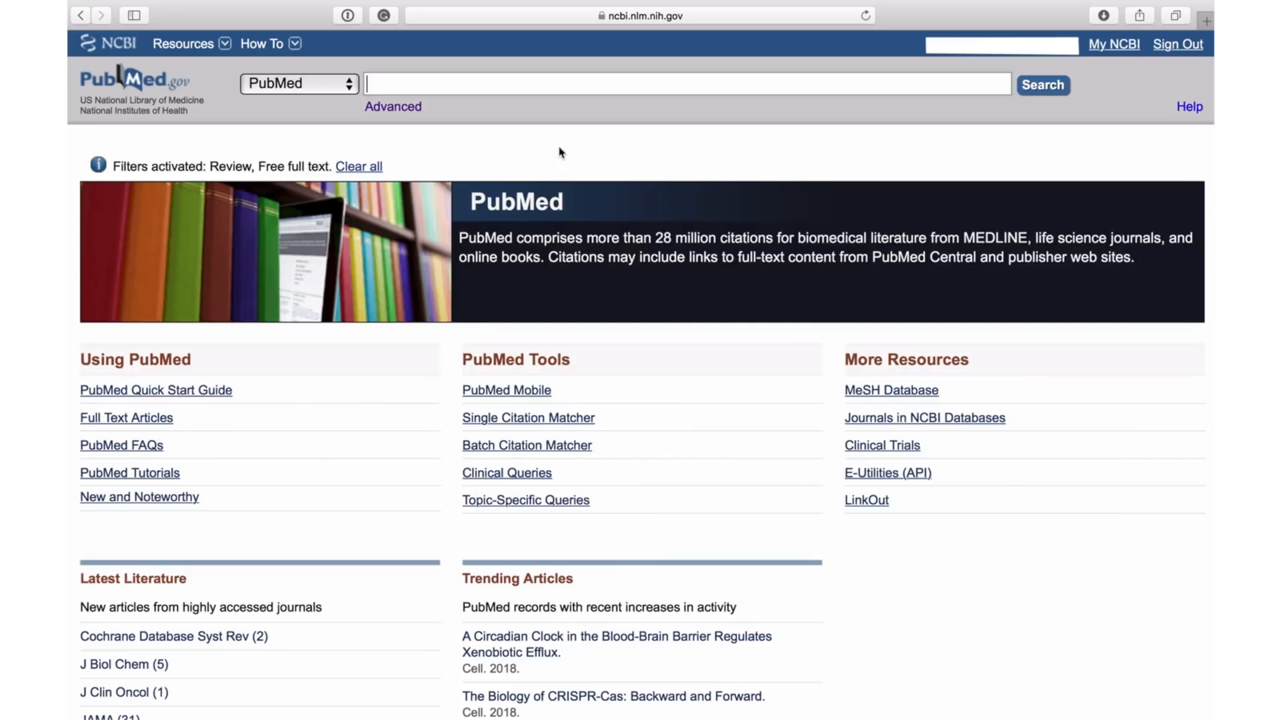
pyautogui.moveTo(546, 102)
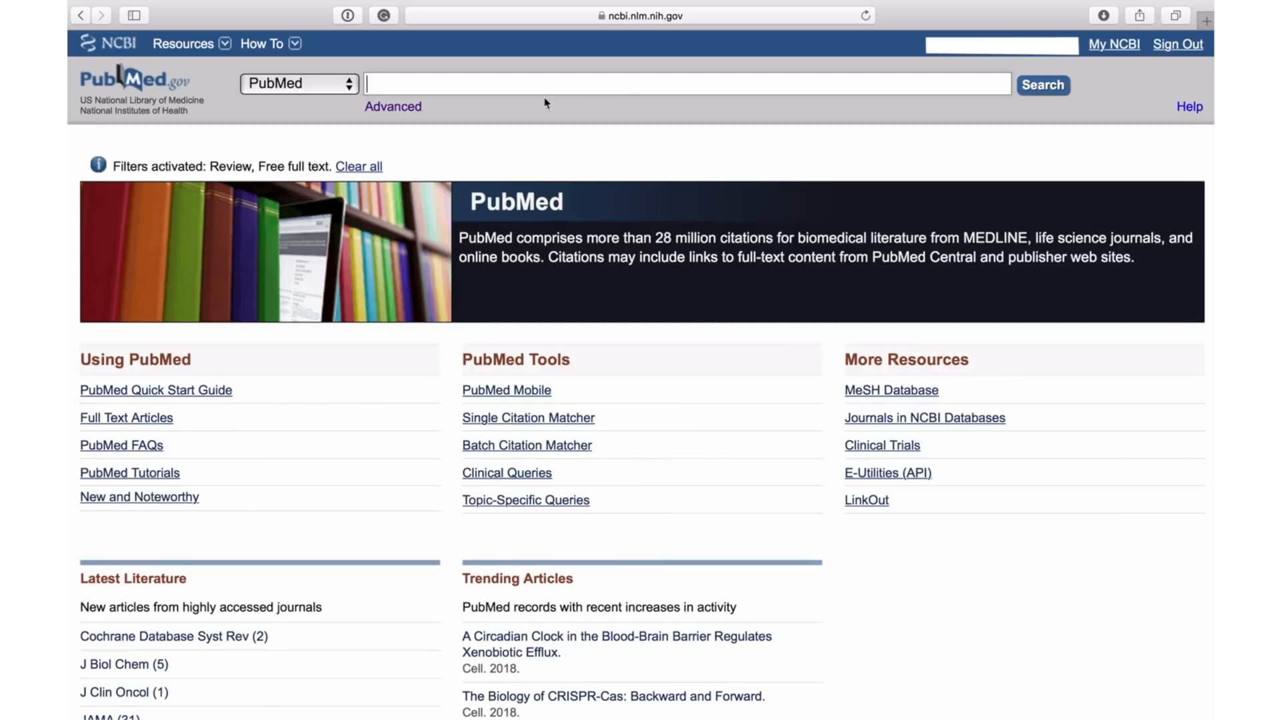
pyautogui.moveTo(555, 126)
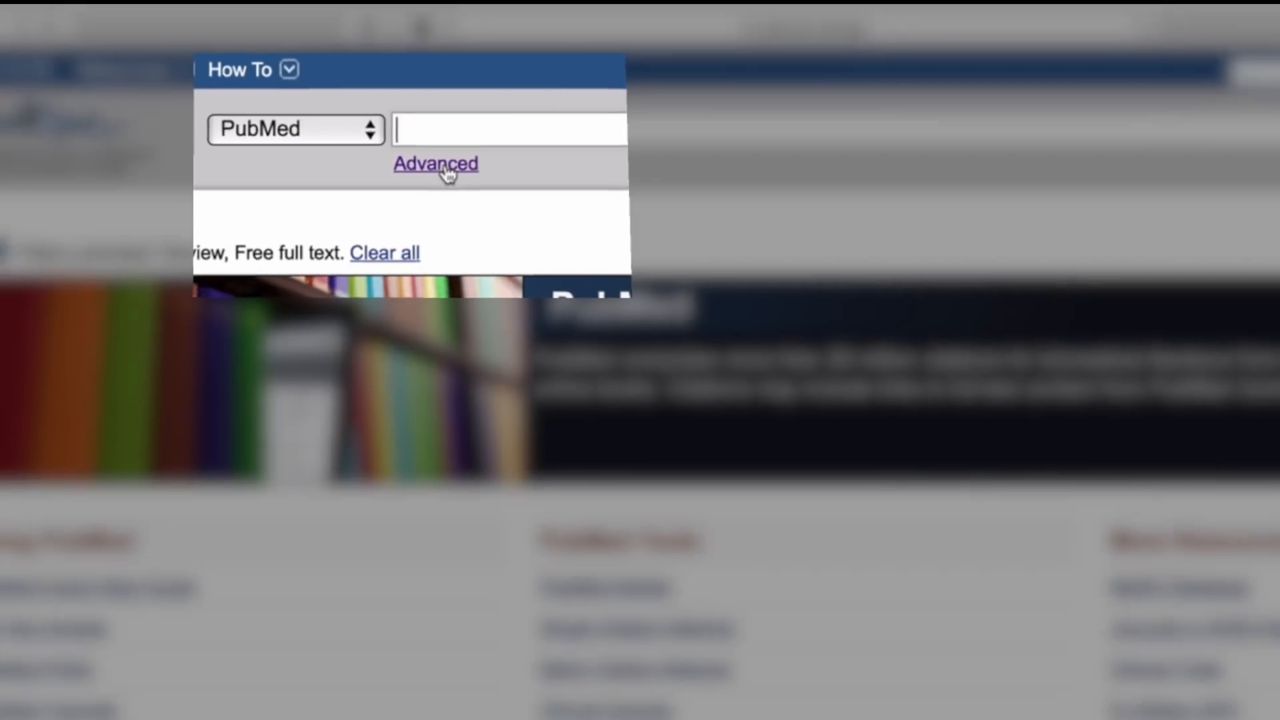
# Open the Advanced Search Builder from the link under the search box.
pyautogui.click(435, 164)
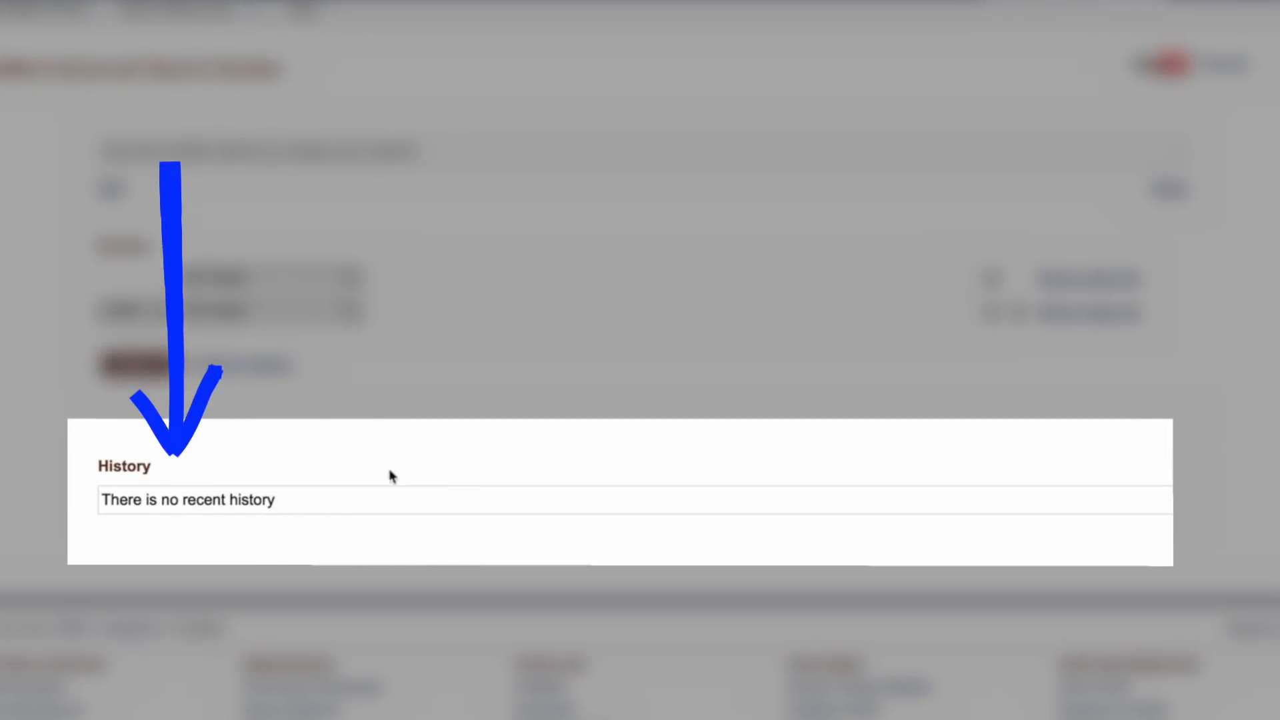
pyautogui.moveTo(349, 483)
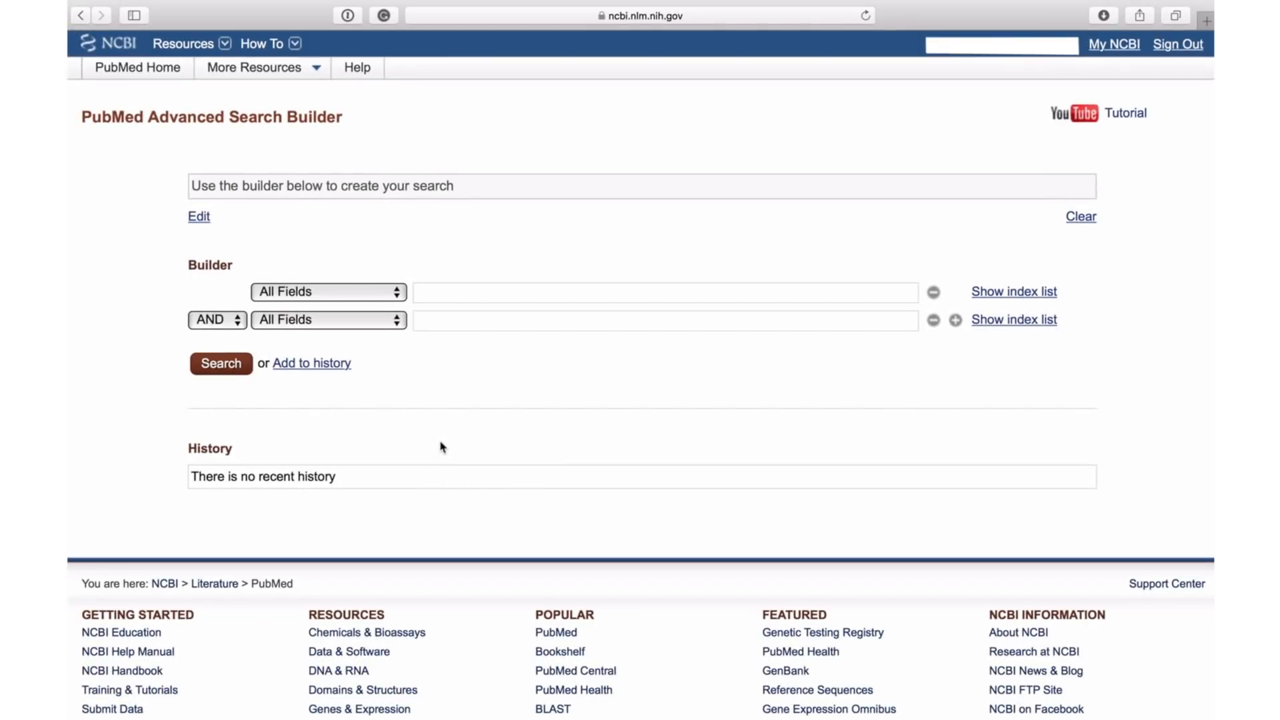
pyautogui.moveTo(644, 382)
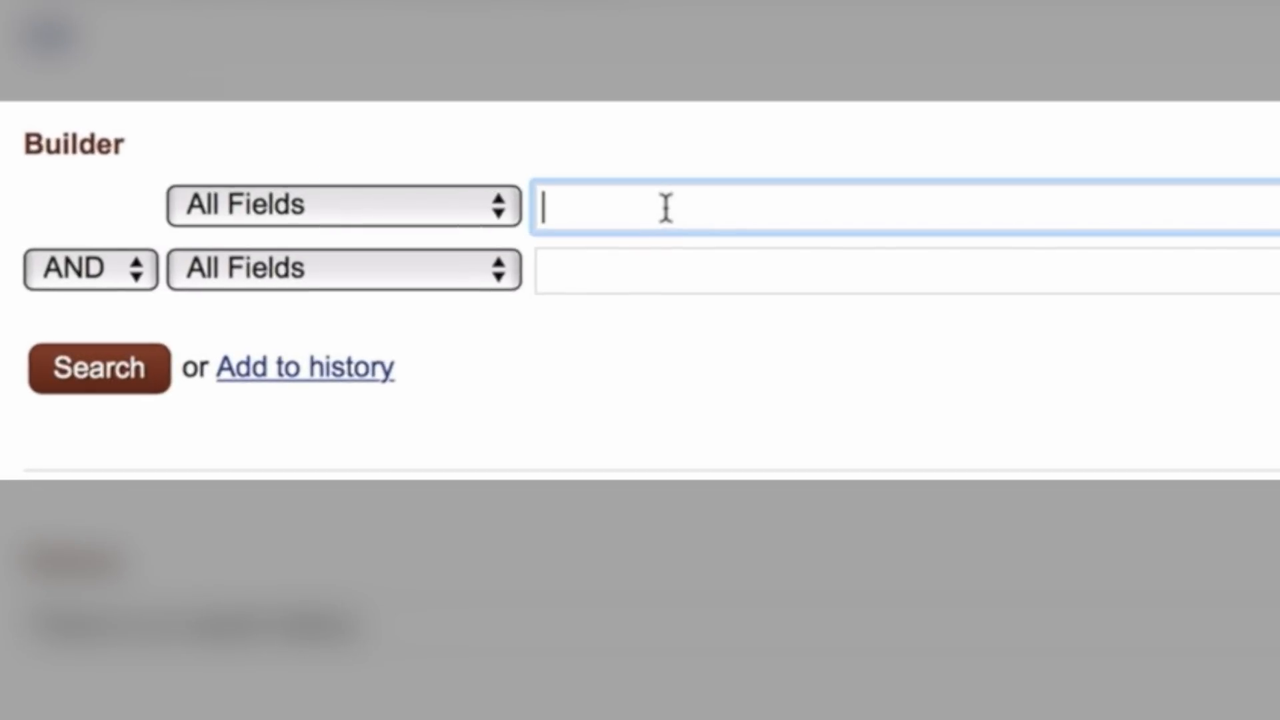
# Enter 'poverty' and 'deprivation' in the builder rows, joined with OR.
pyautogui.write('poverty')
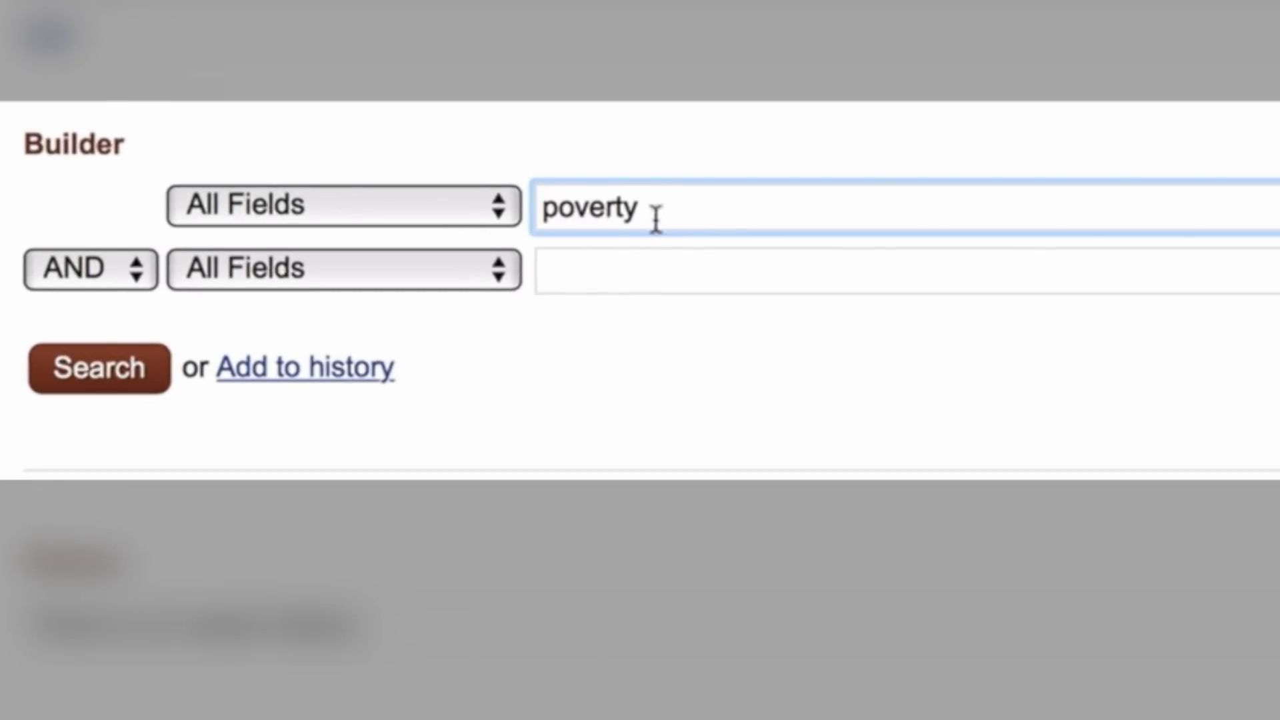
pyautogui.click(816, 270)
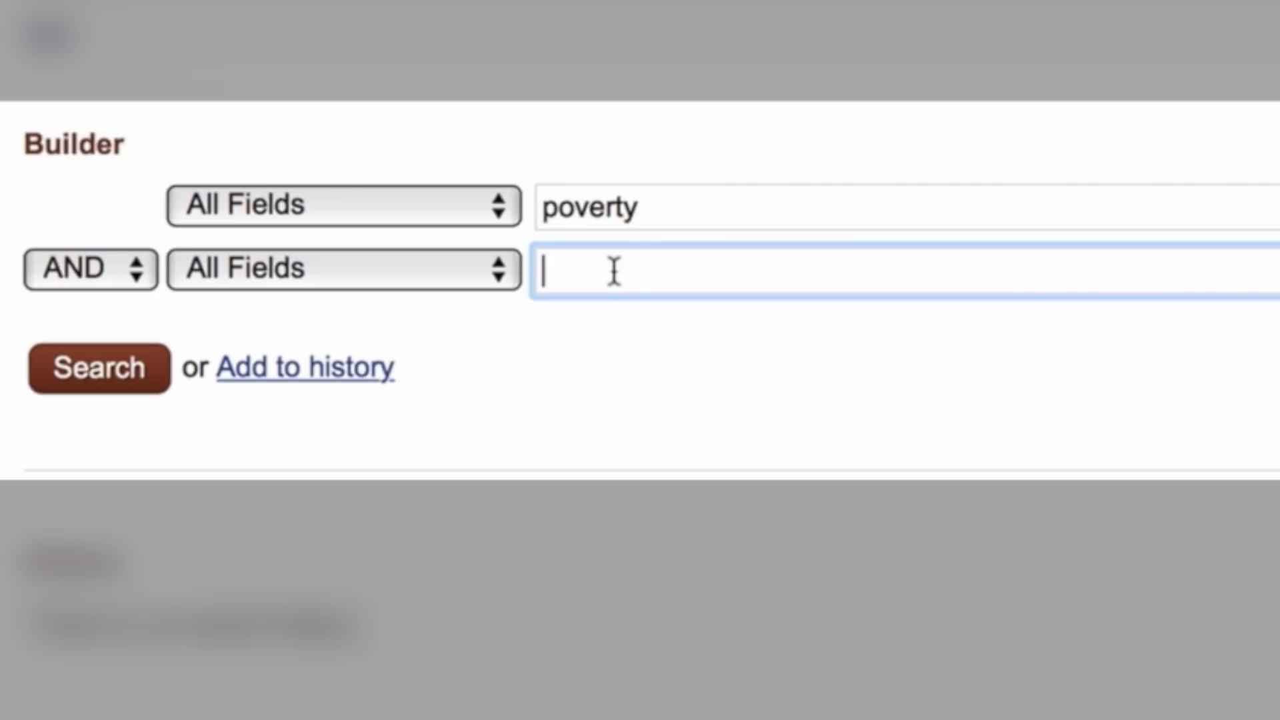
pyautogui.write('deprivation')
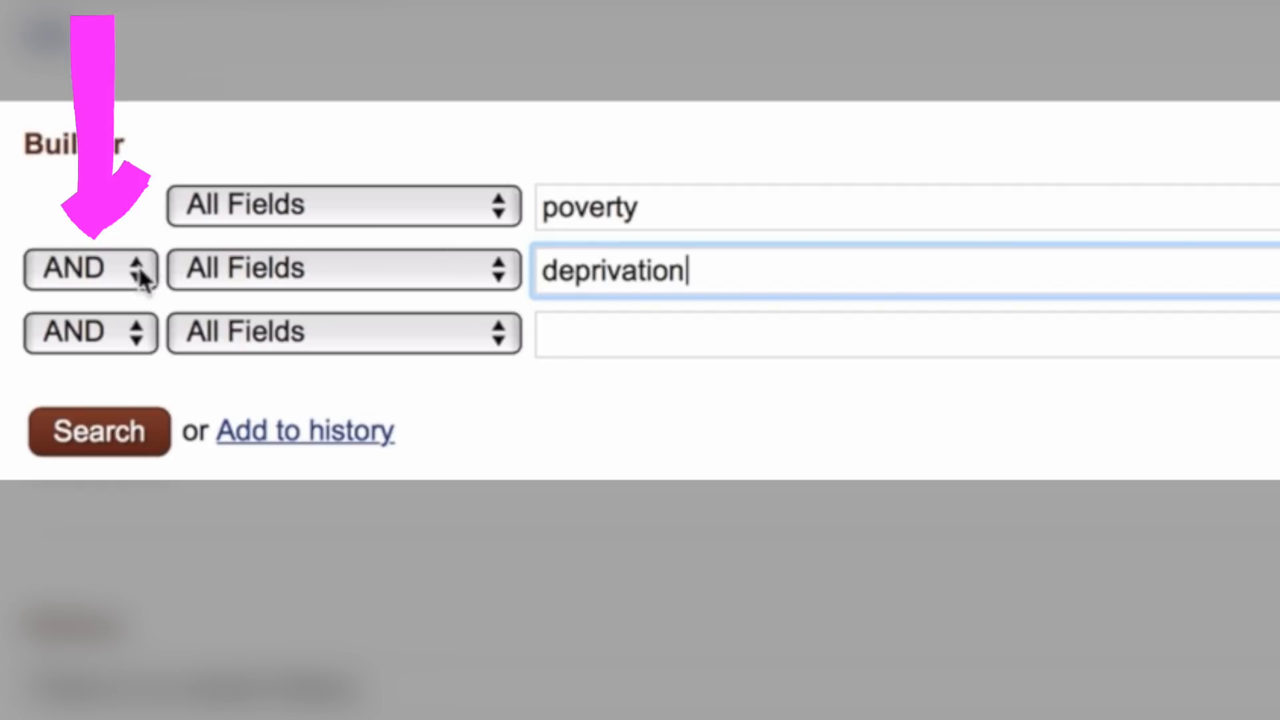
pyautogui.click(90, 269)
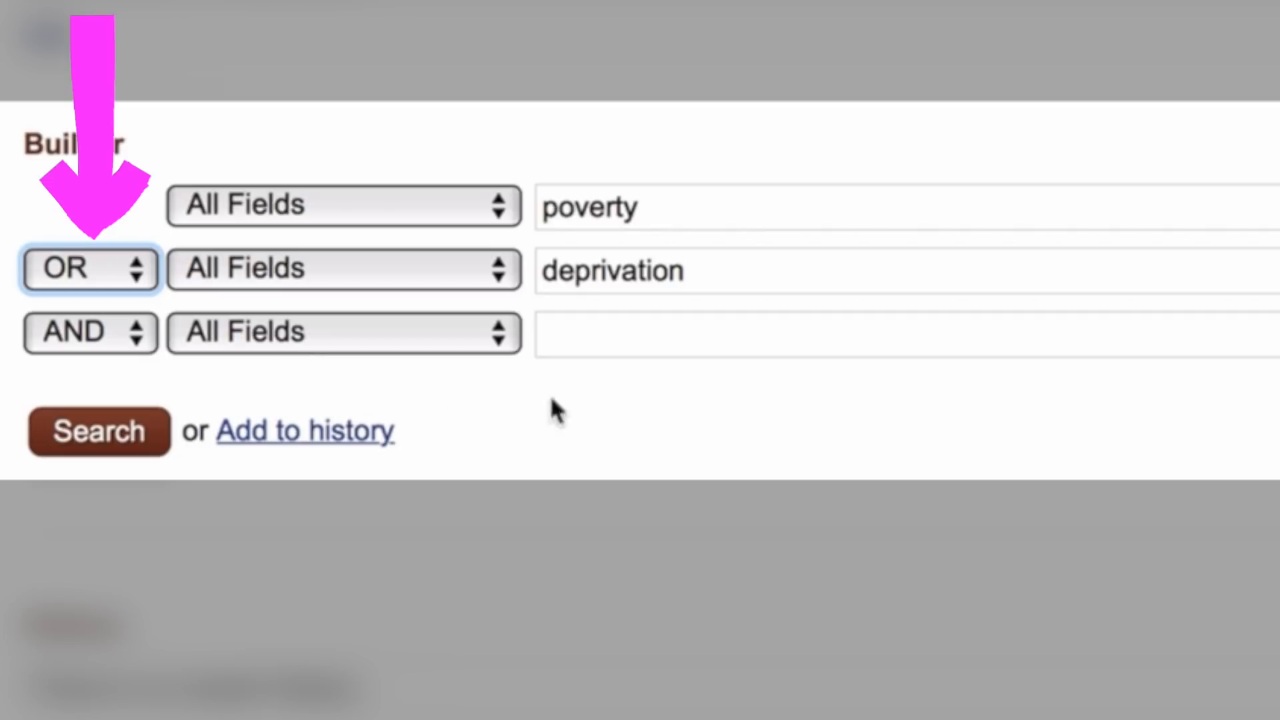
pyautogui.moveTo(621, 229)
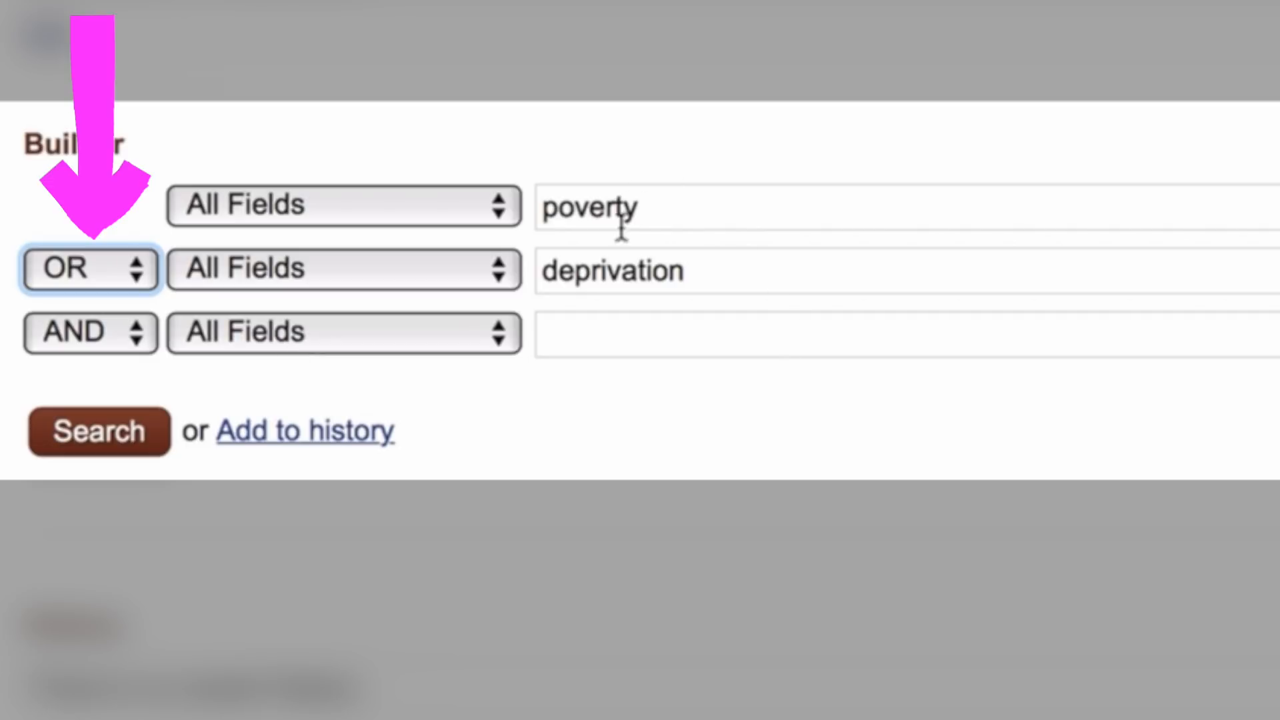
pyautogui.moveTo(745, 450)
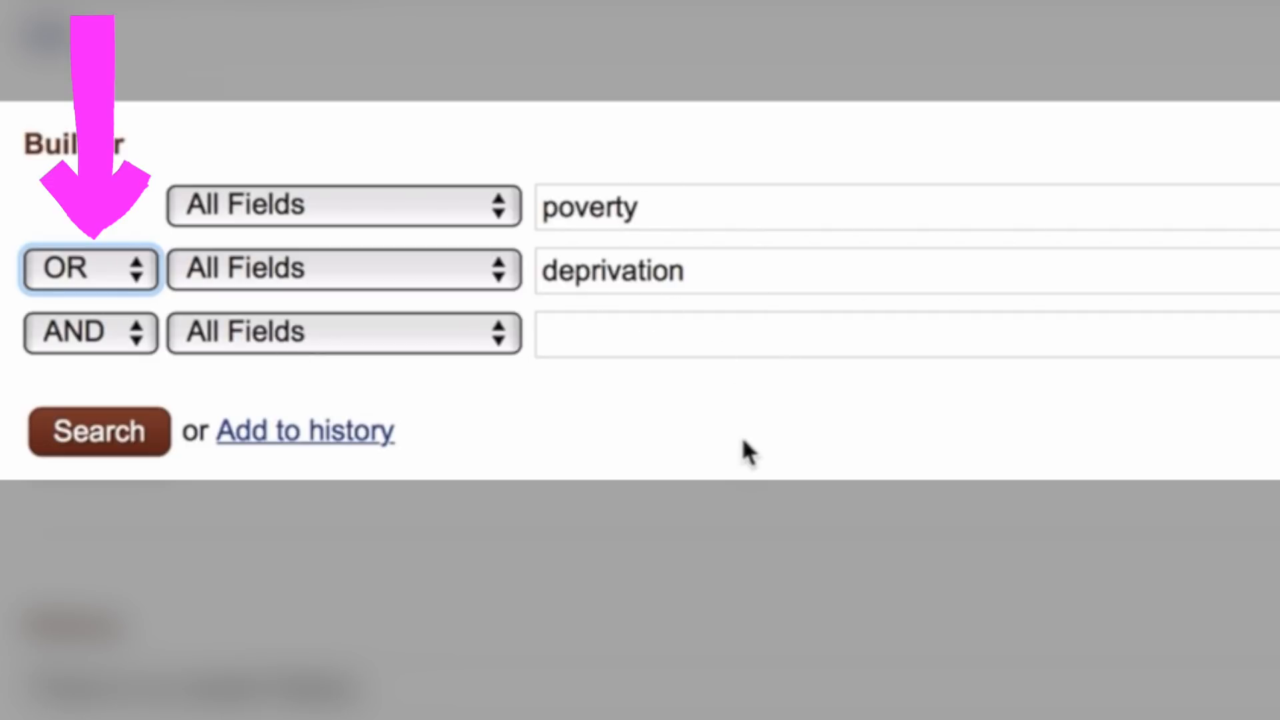
pyautogui.moveTo(699, 452)
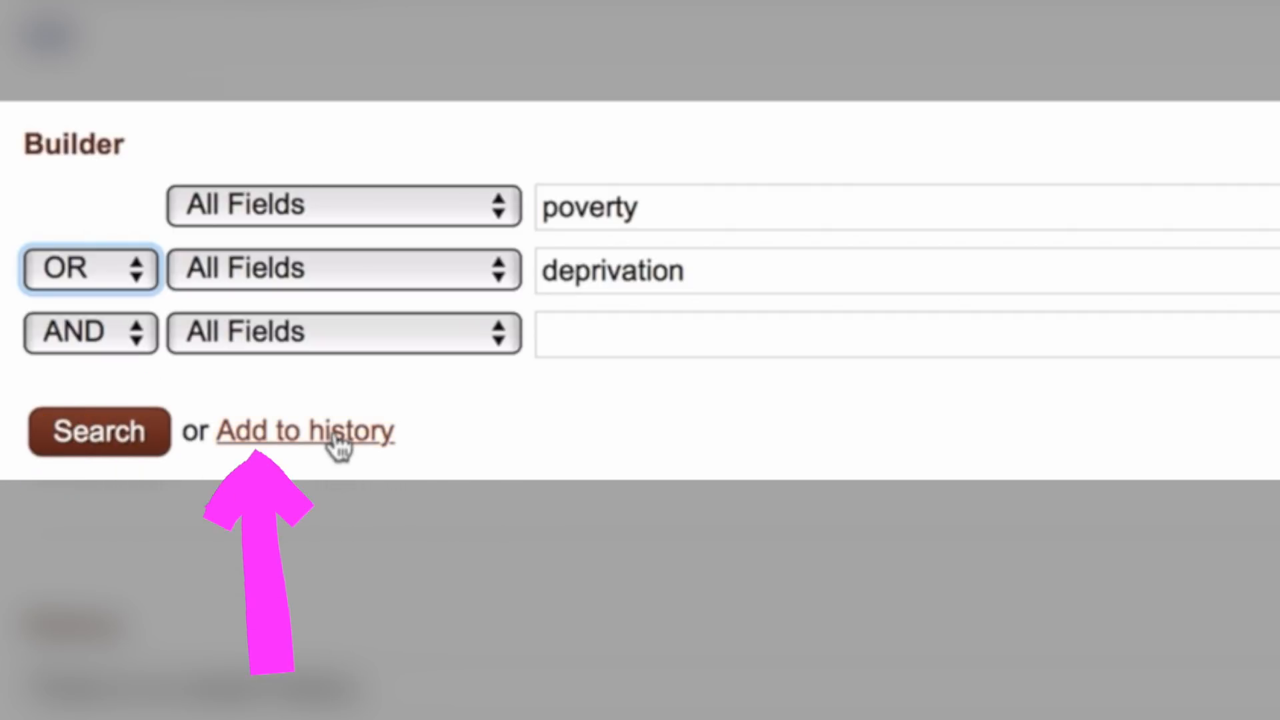
# Add the (poverty) OR deprivation query to history as #18 (125,955 items).
pyautogui.click(305, 431)
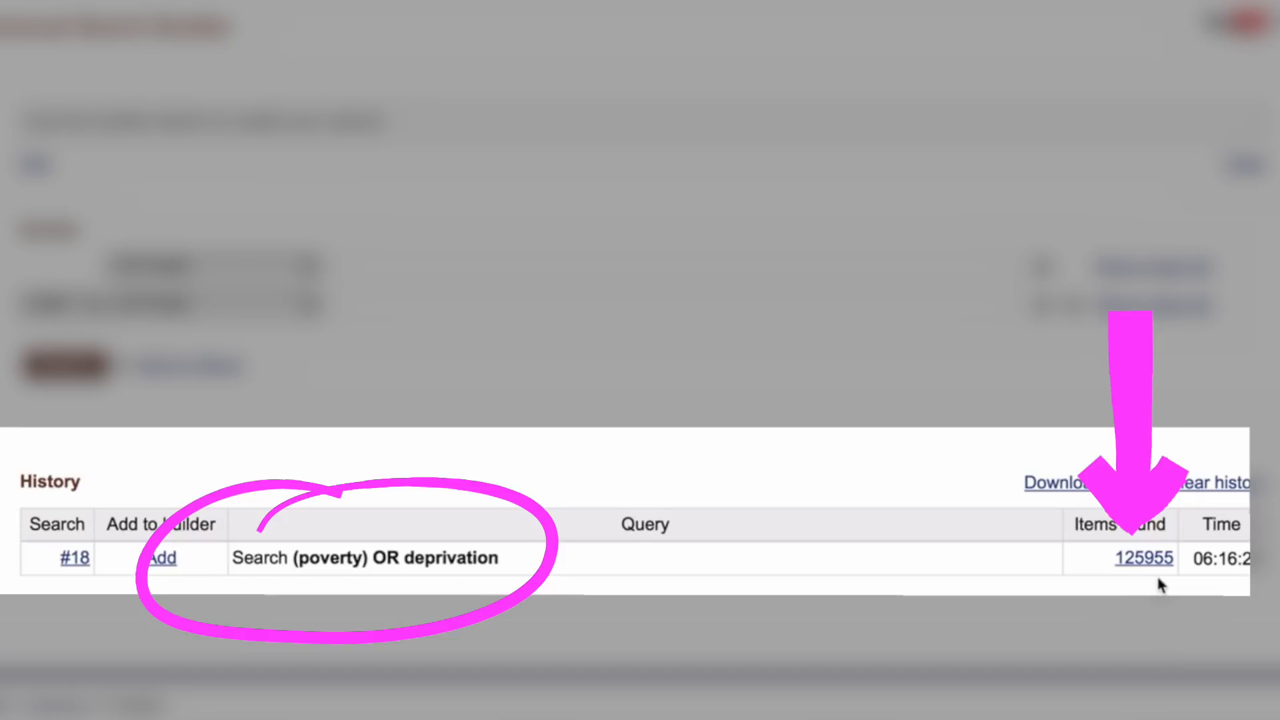
pyautogui.moveTo(1154, 575)
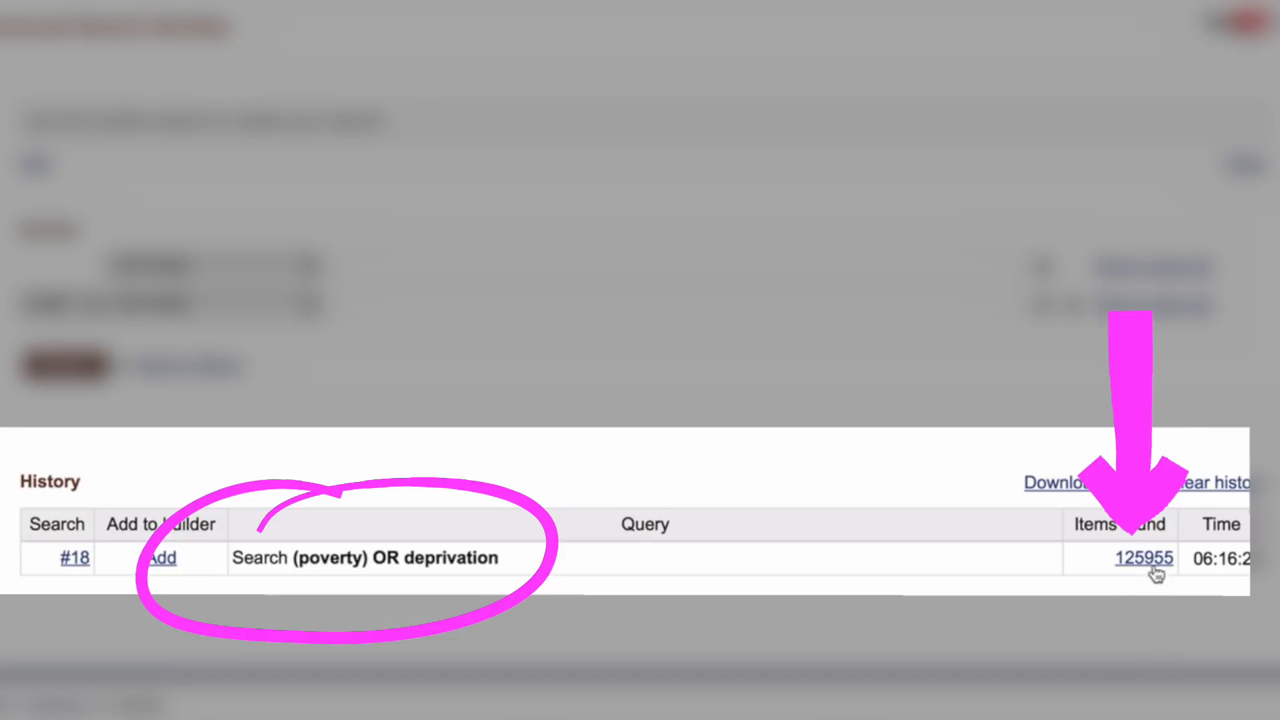
pyautogui.moveTo(1143, 559)
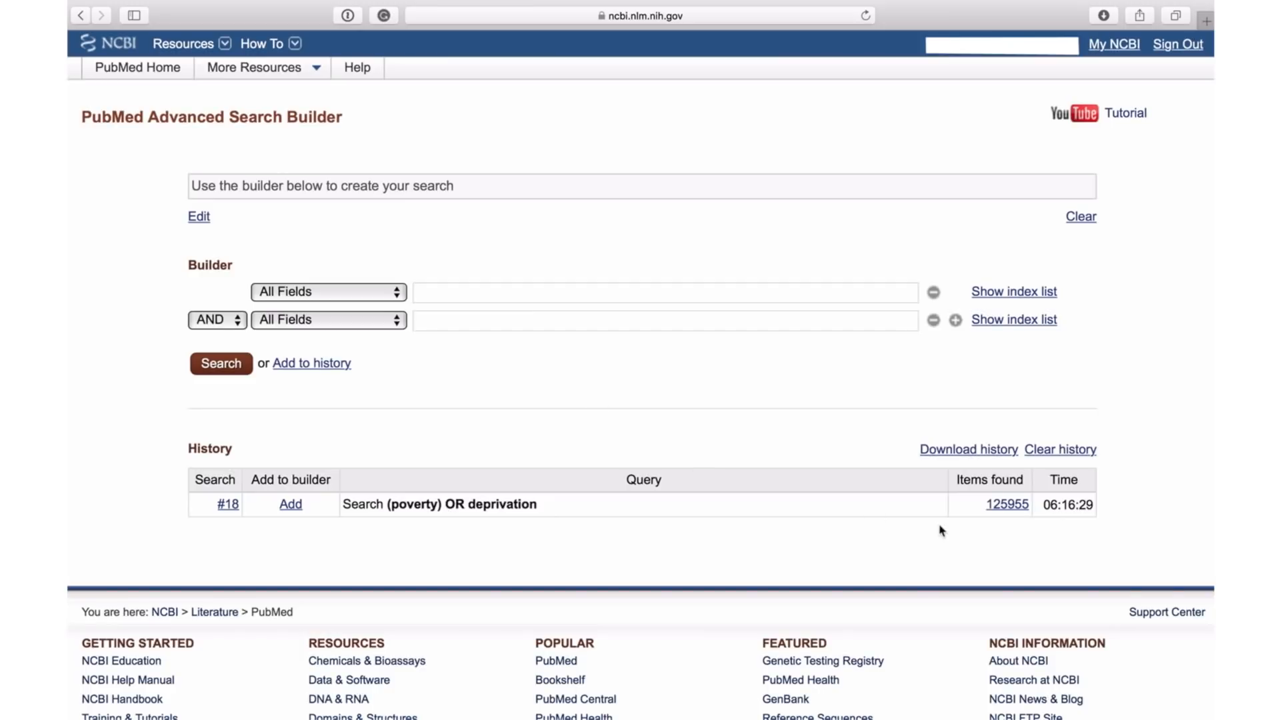
pyautogui.moveTo(559, 394)
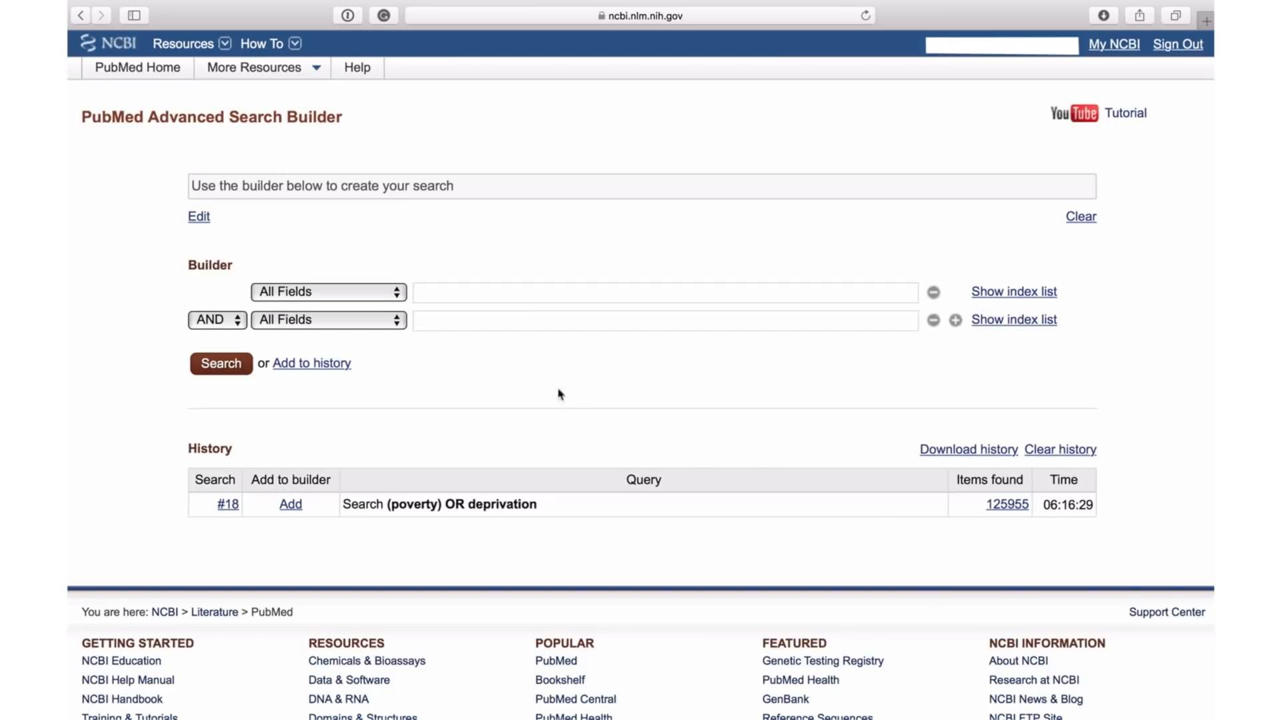
pyautogui.moveTo(536, 386)
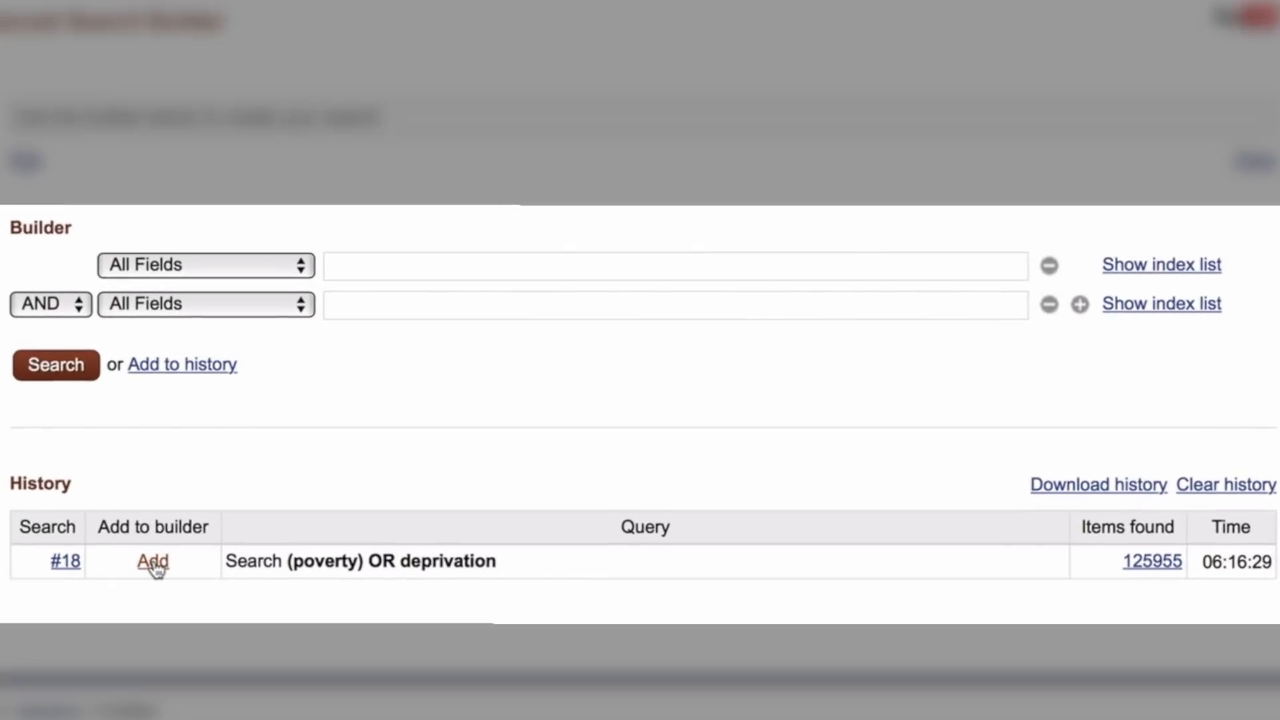
# Copy search #18 into the builder and add 'inequality' with OR in All Fields.
pyautogui.click(152, 561)
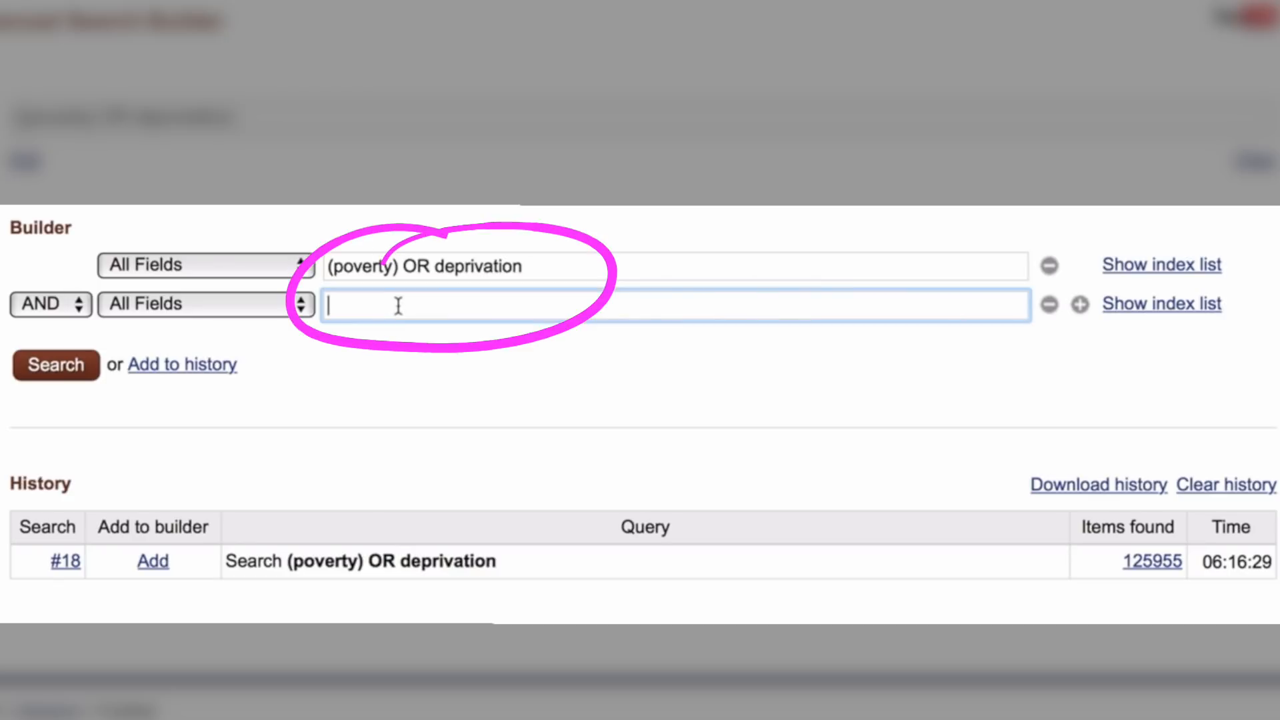
pyautogui.write('inequality')
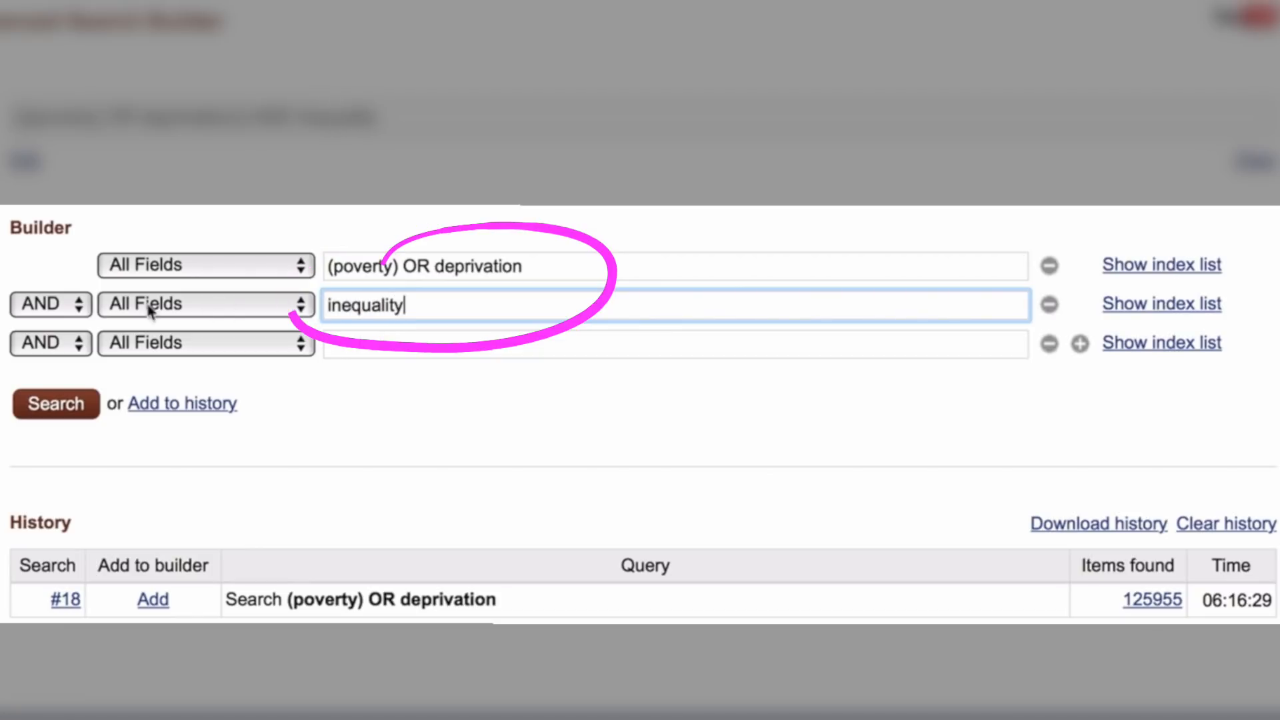
pyautogui.click(49, 305)
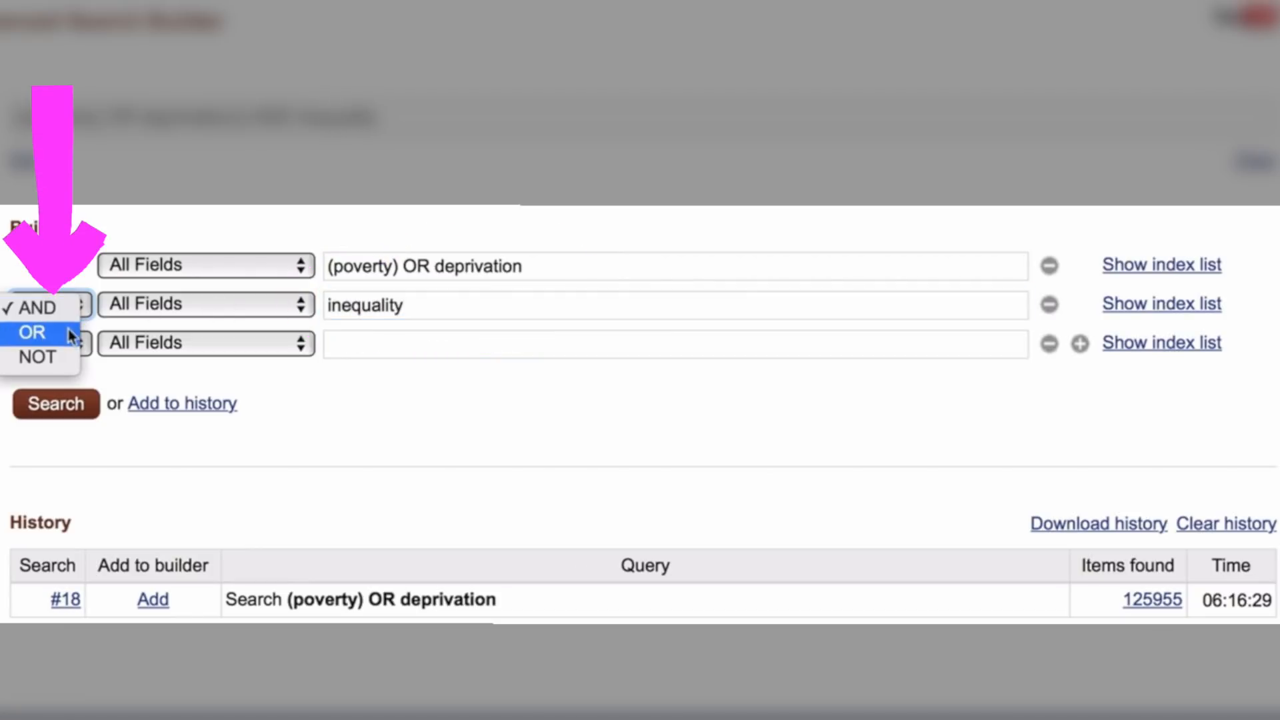
pyautogui.click(31, 332)
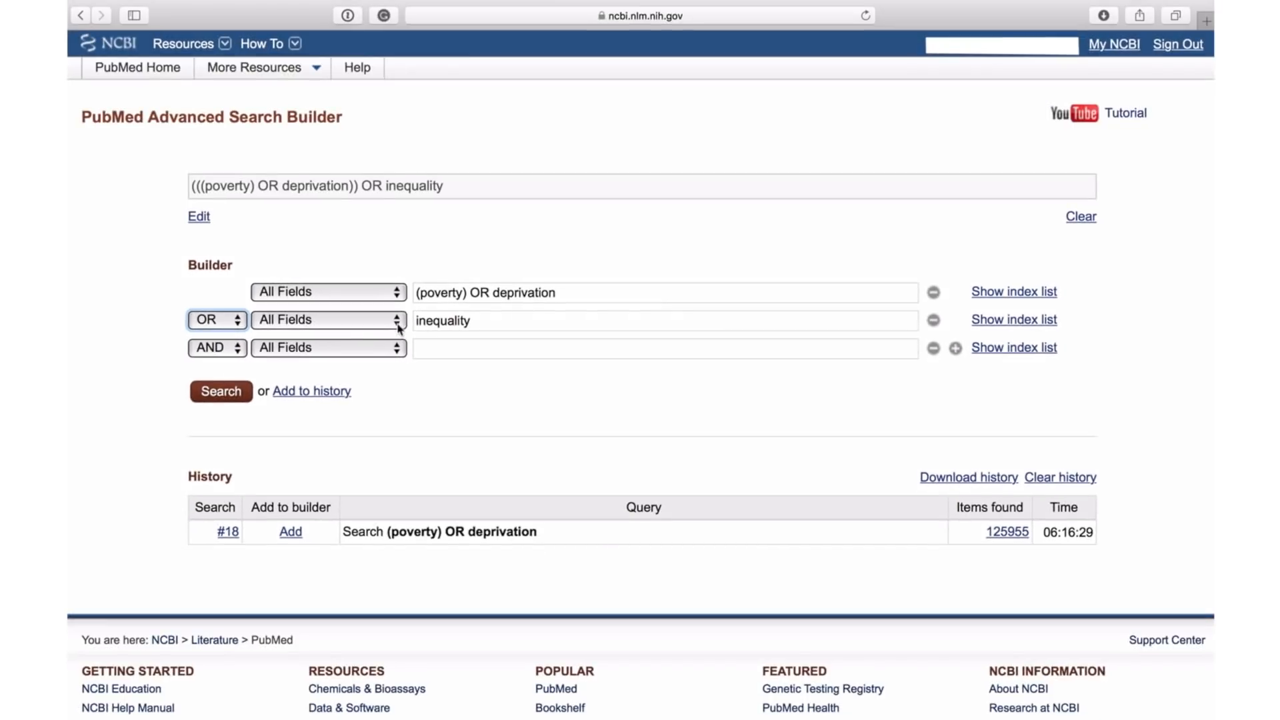
pyautogui.click(328, 319)
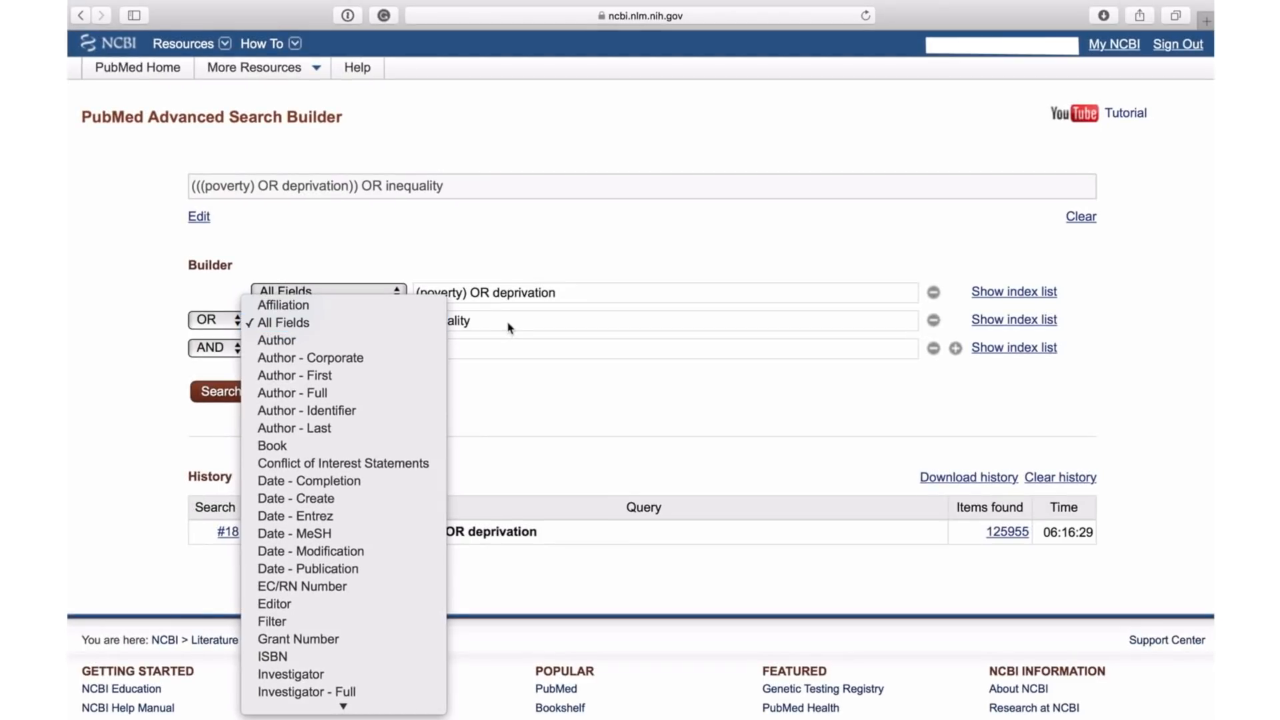
pyautogui.click(283, 321)
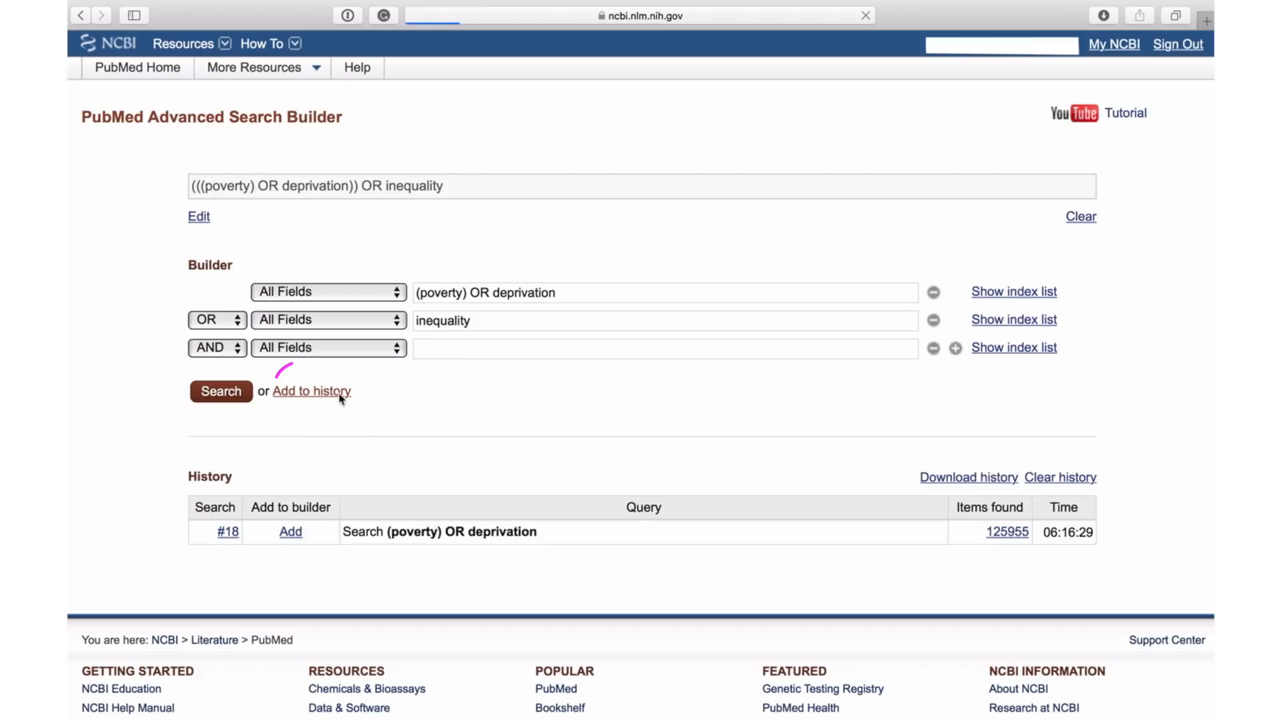
# Add the poverty, deprivation or inequality query to history as #19 (512,324 items).
pyautogui.click(312, 391)
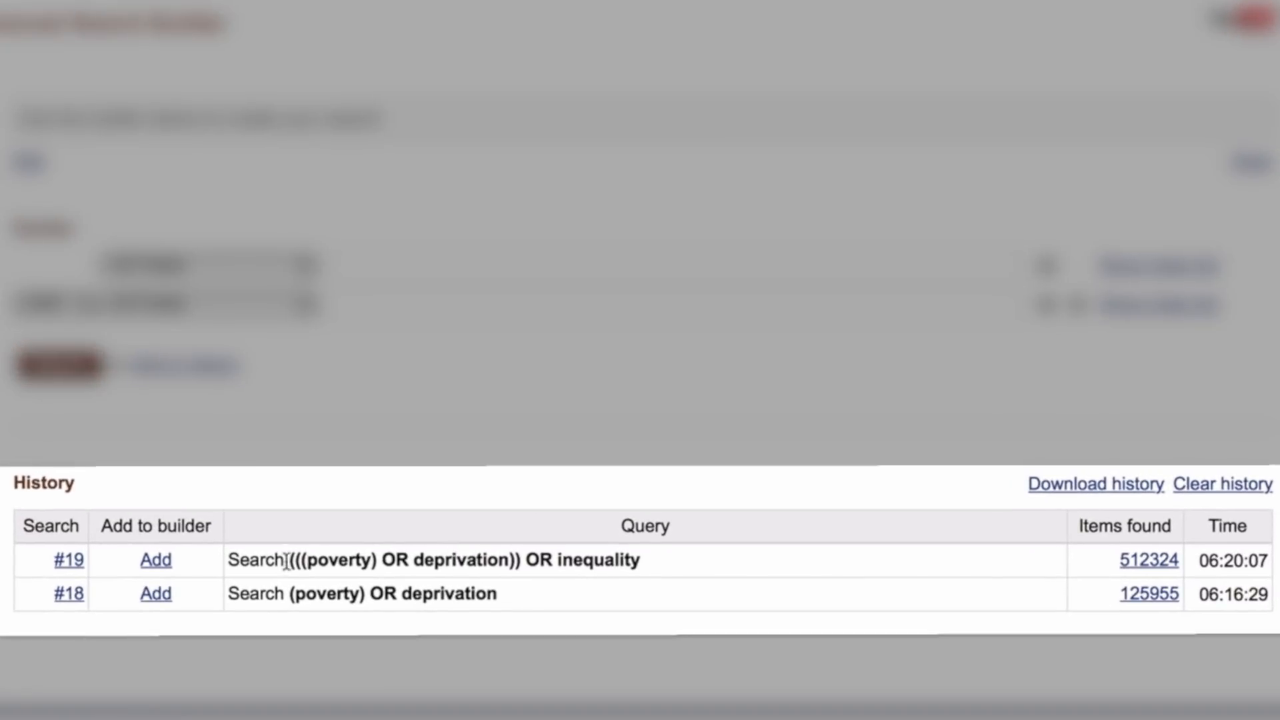
pyautogui.moveTo(661, 575)
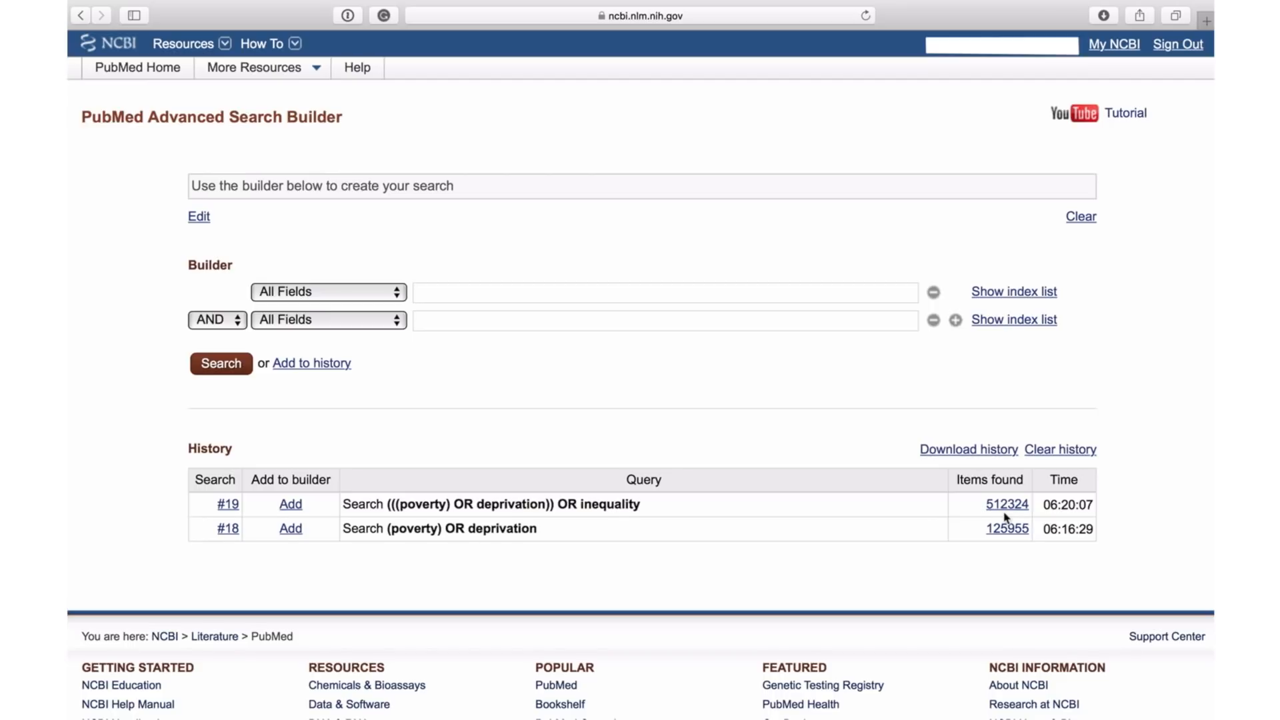
# Build 'HIV' OR 'AIDS' in the builder and save it as #20 (432,659 items).
pyautogui.click(953, 320)
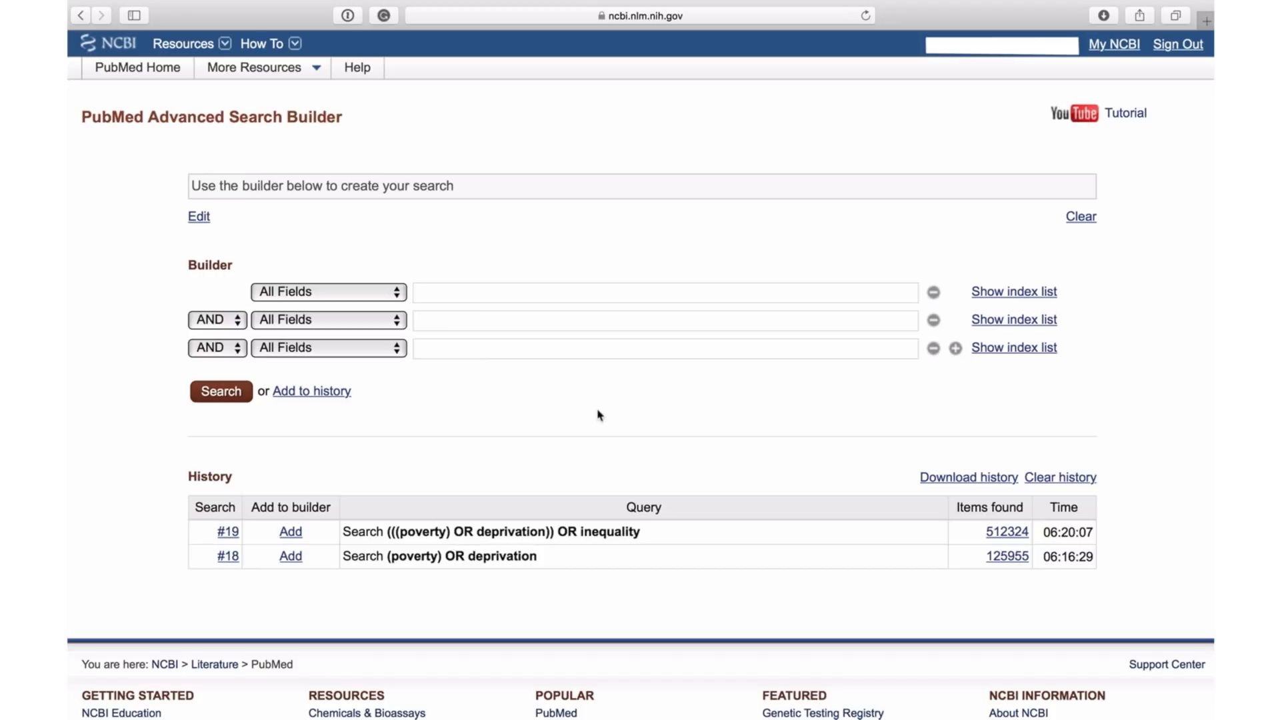
pyautogui.click(662, 292)
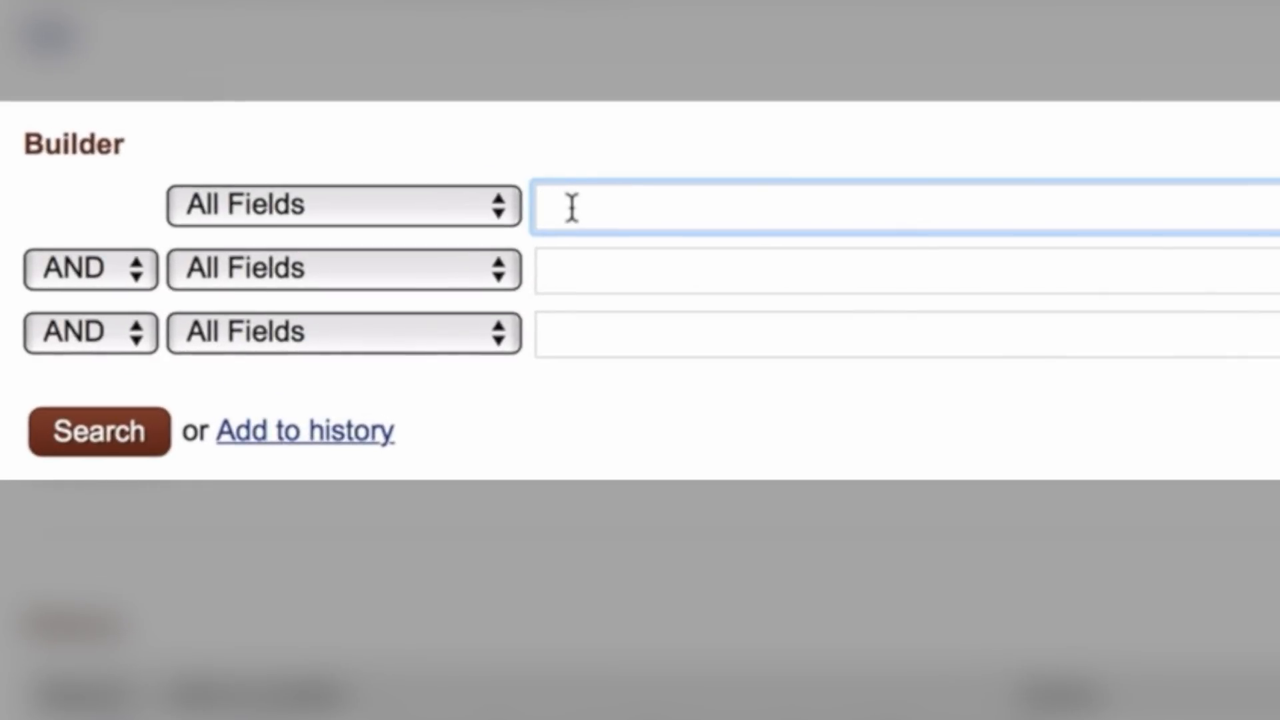
pyautogui.write('HIV')
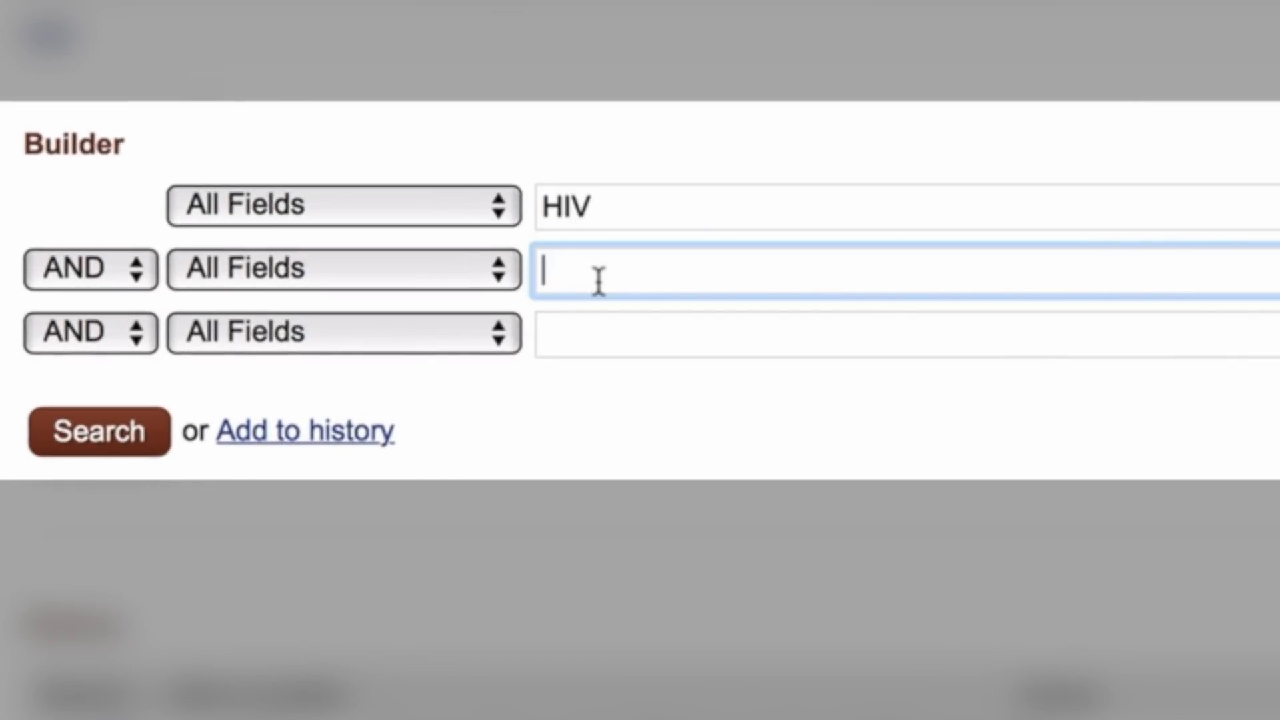
pyautogui.write('AIDS')
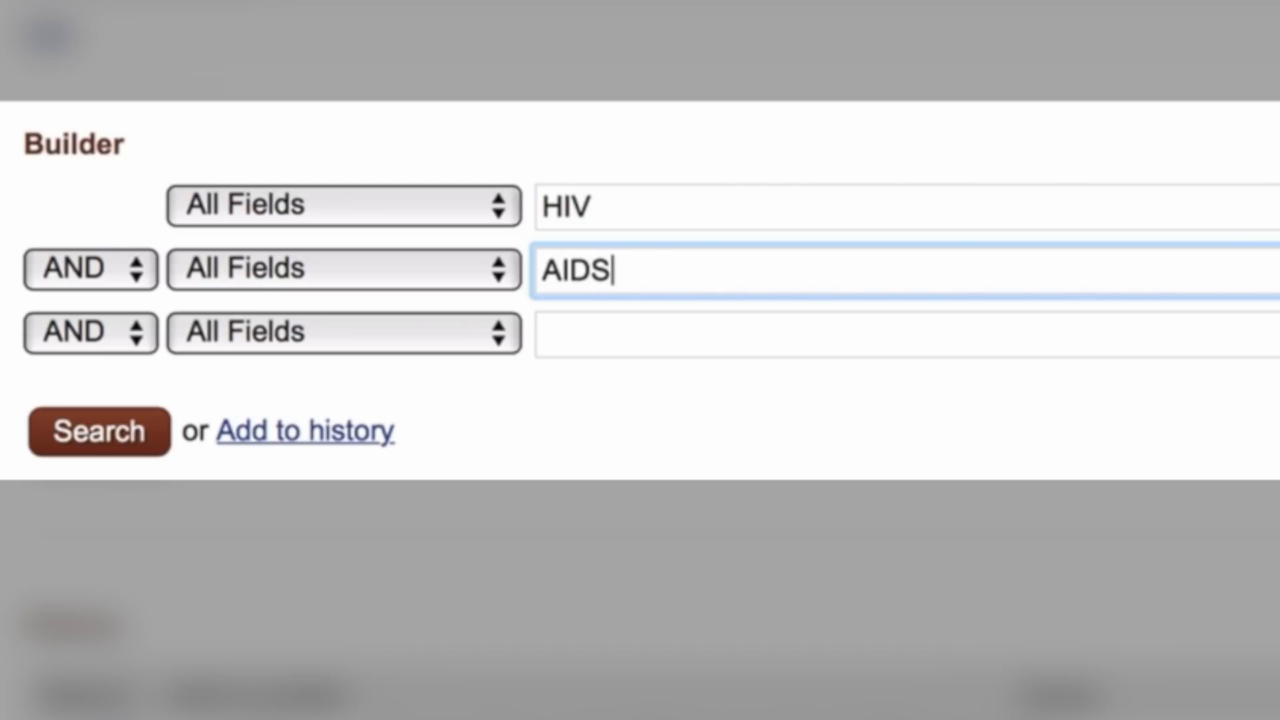
pyautogui.click(90, 269)
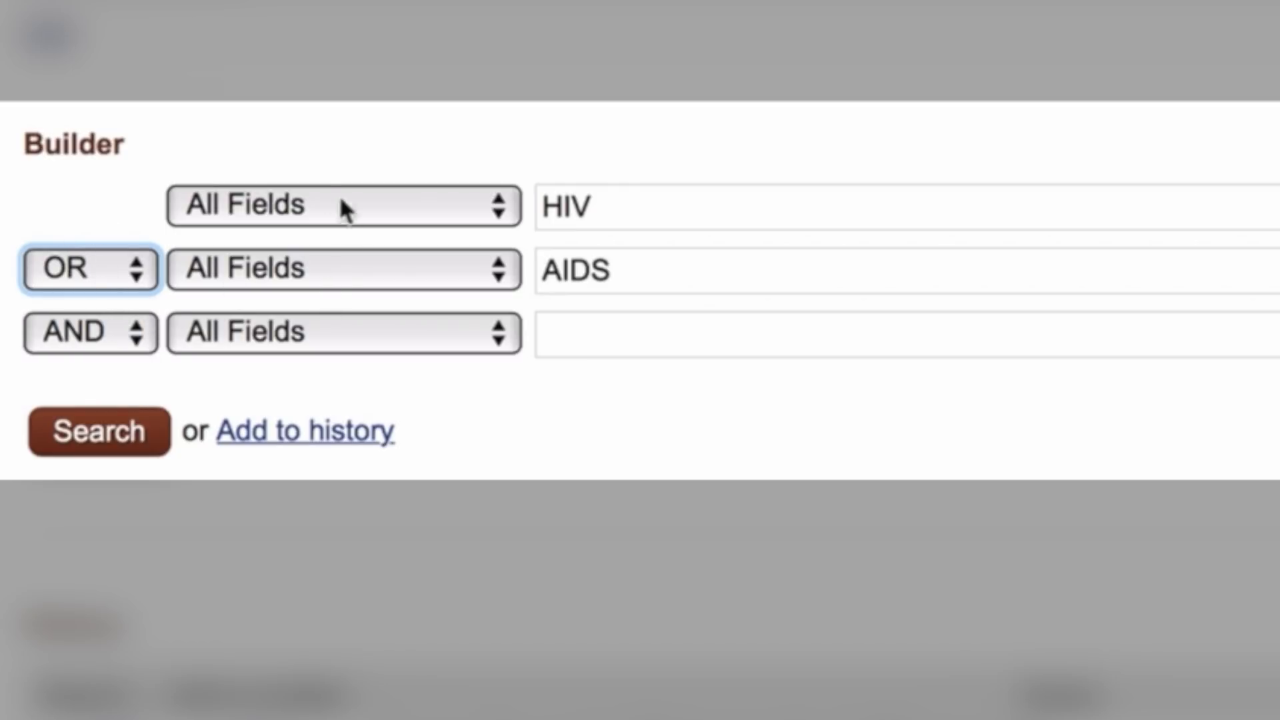
pyautogui.moveTo(585, 414)
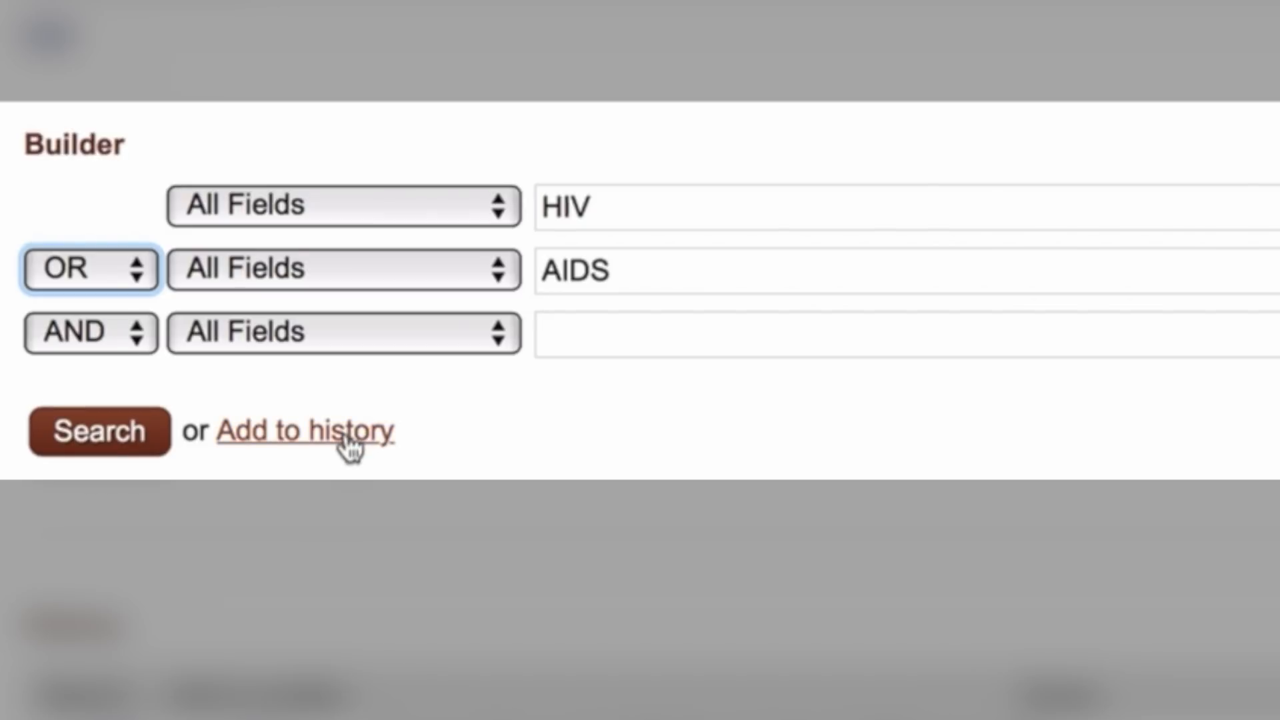
pyautogui.click(306, 431)
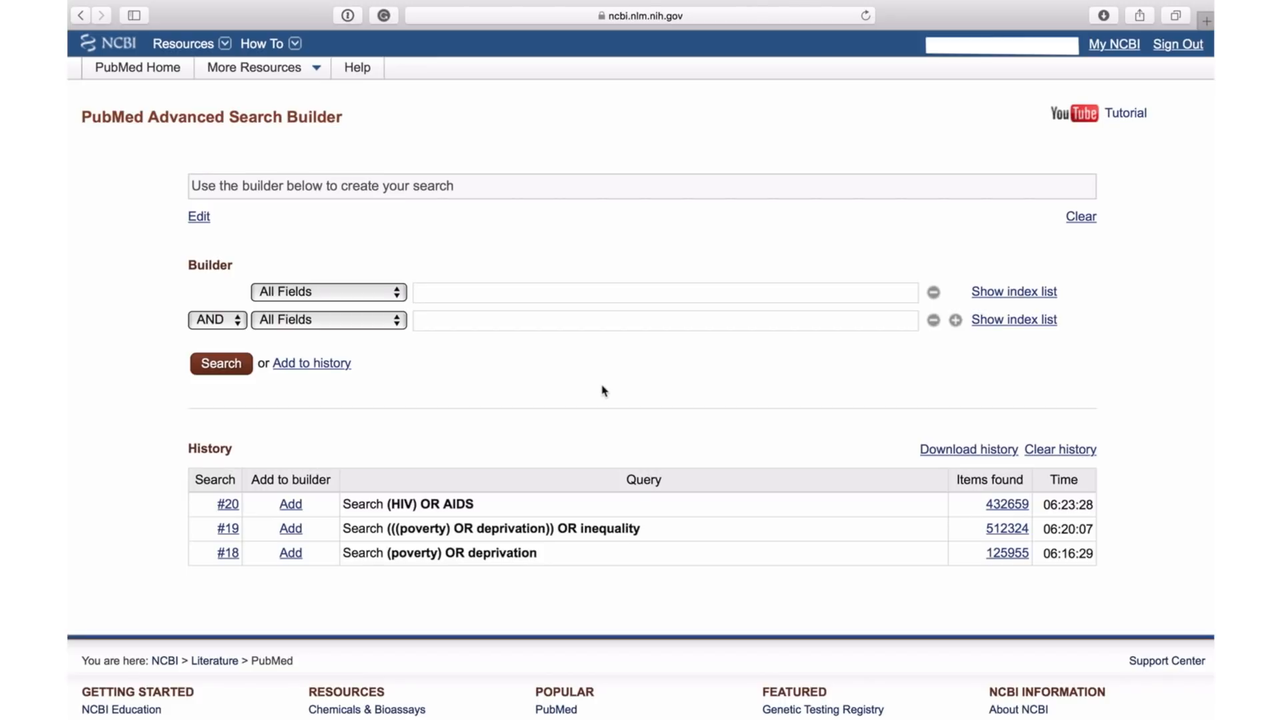
pyautogui.moveTo(492, 440)
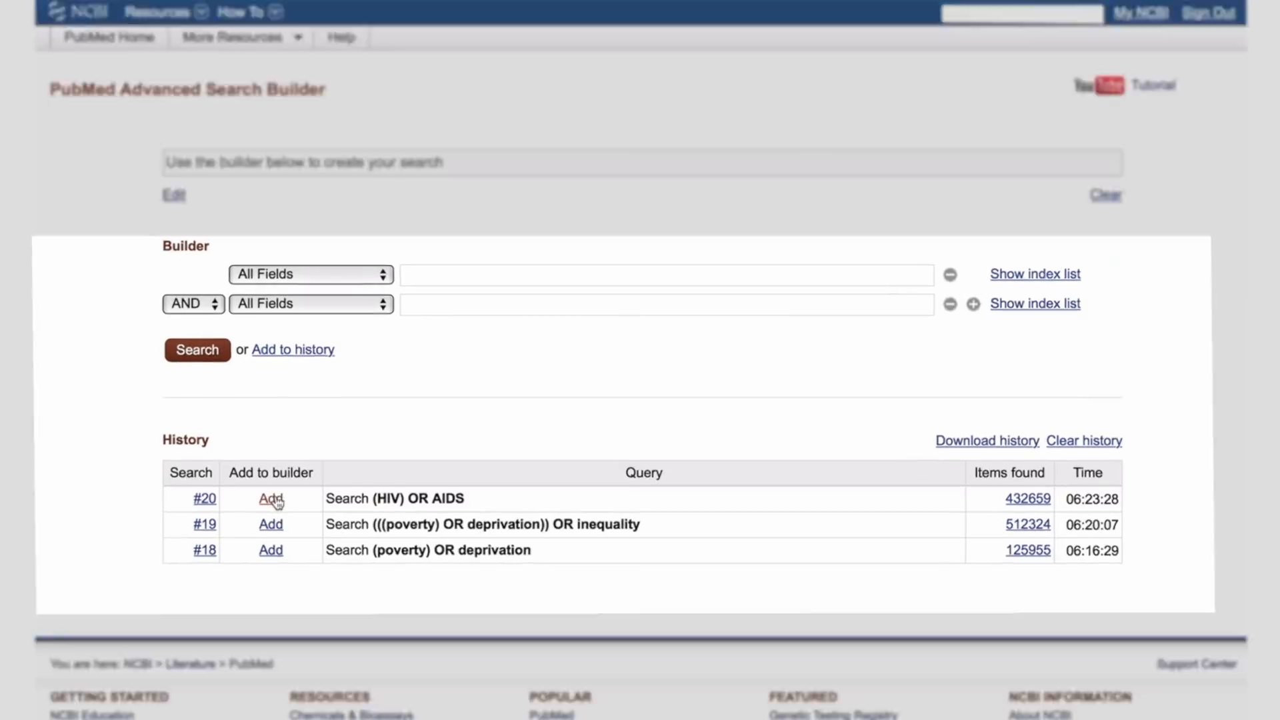
# Combine history searches #20 and #19 with AND and save as #21 (18,128 items).
pyautogui.click(270, 499)
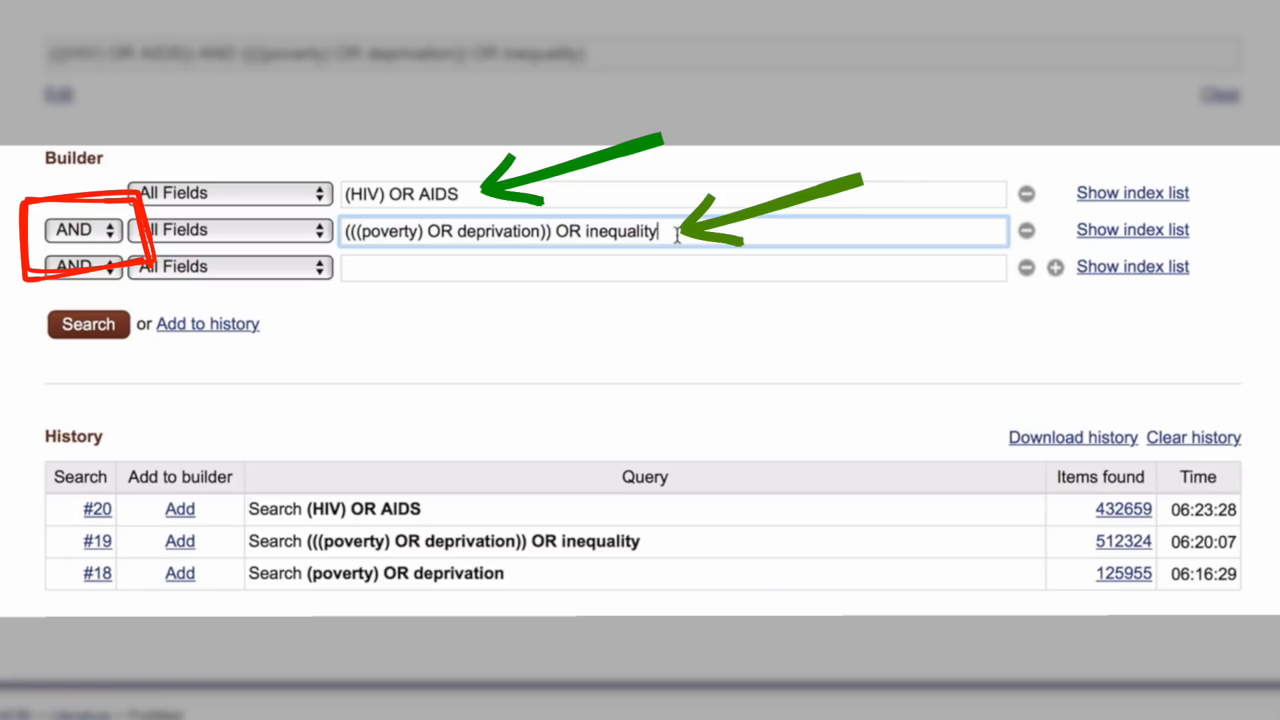
pyautogui.moveTo(208, 324)
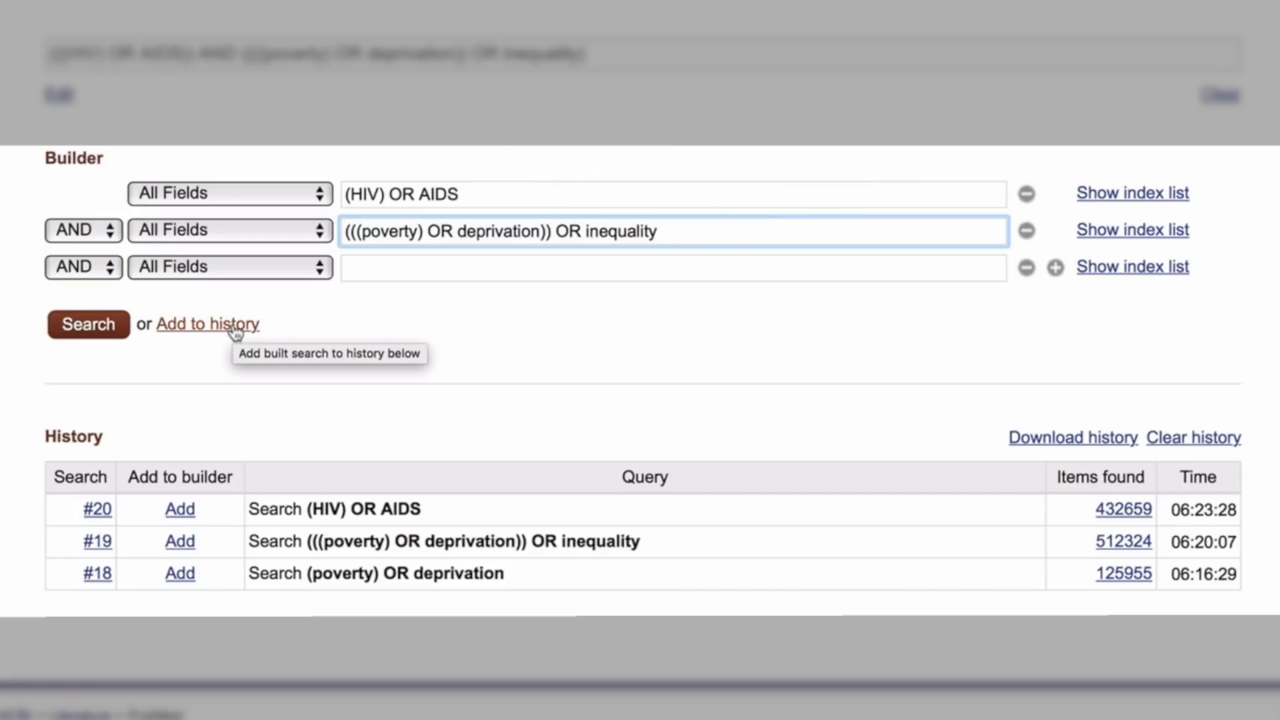
pyautogui.click(208, 323)
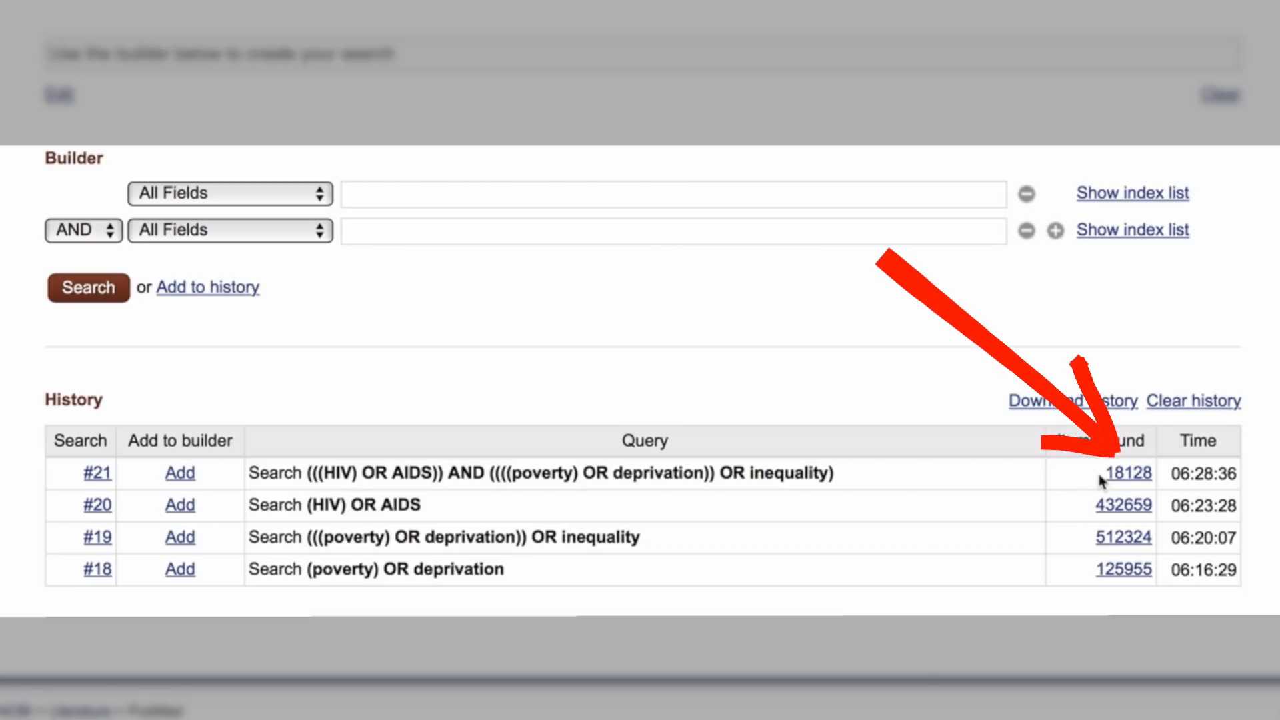
pyautogui.moveTo(1084, 537)
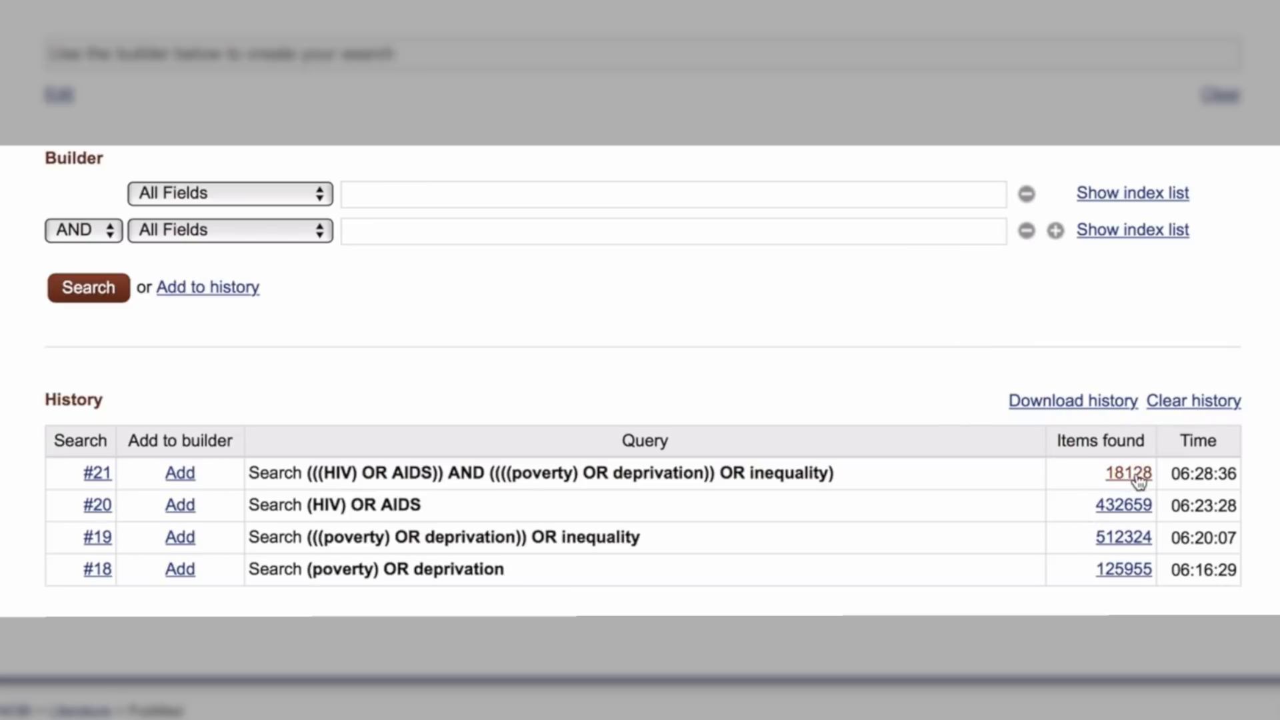
# Open and scroll the 18,128 results of combined search #21.
pyautogui.click(1127, 474)
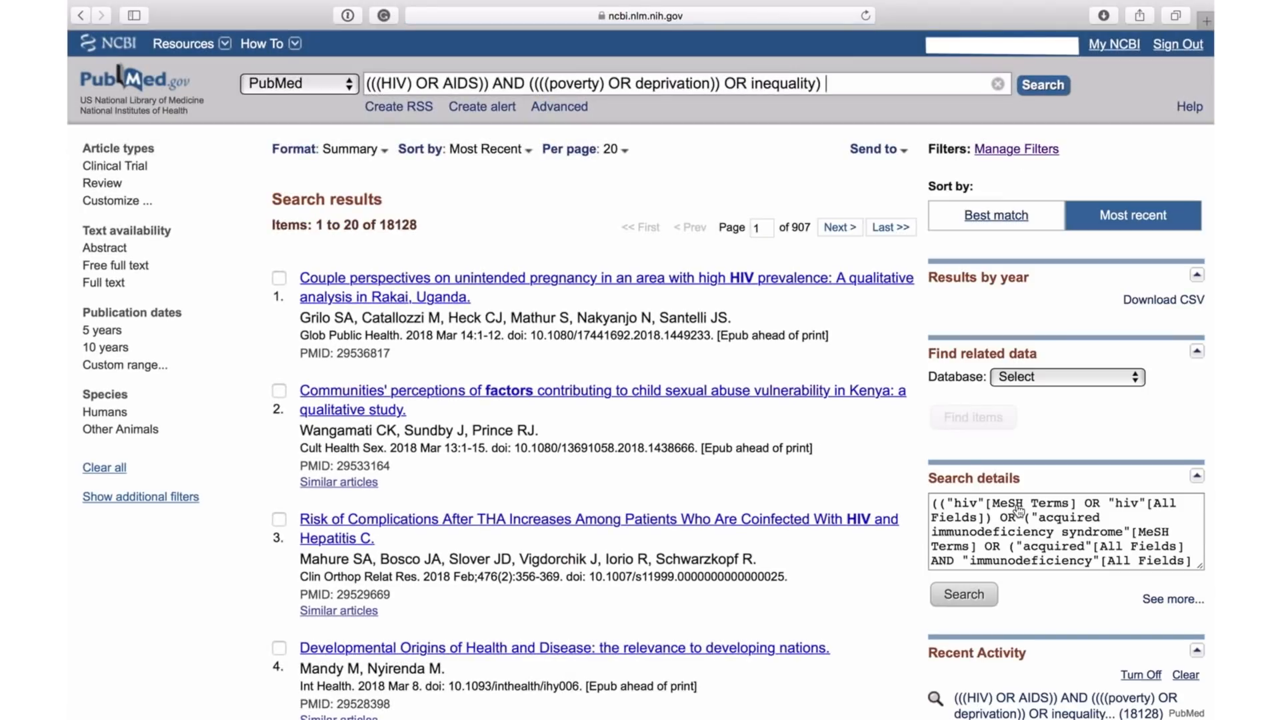
pyautogui.scroll(-3)
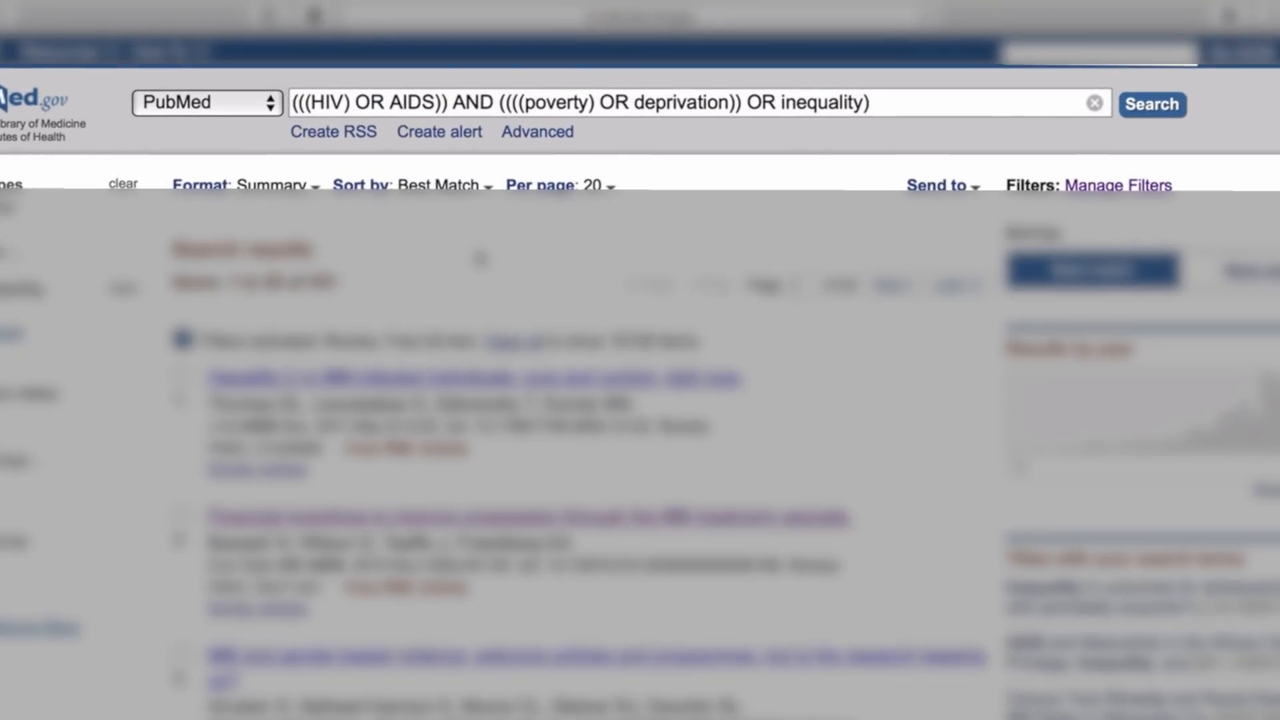
# Search the MeSH database for 'treatment'.
pyautogui.click(207, 102)
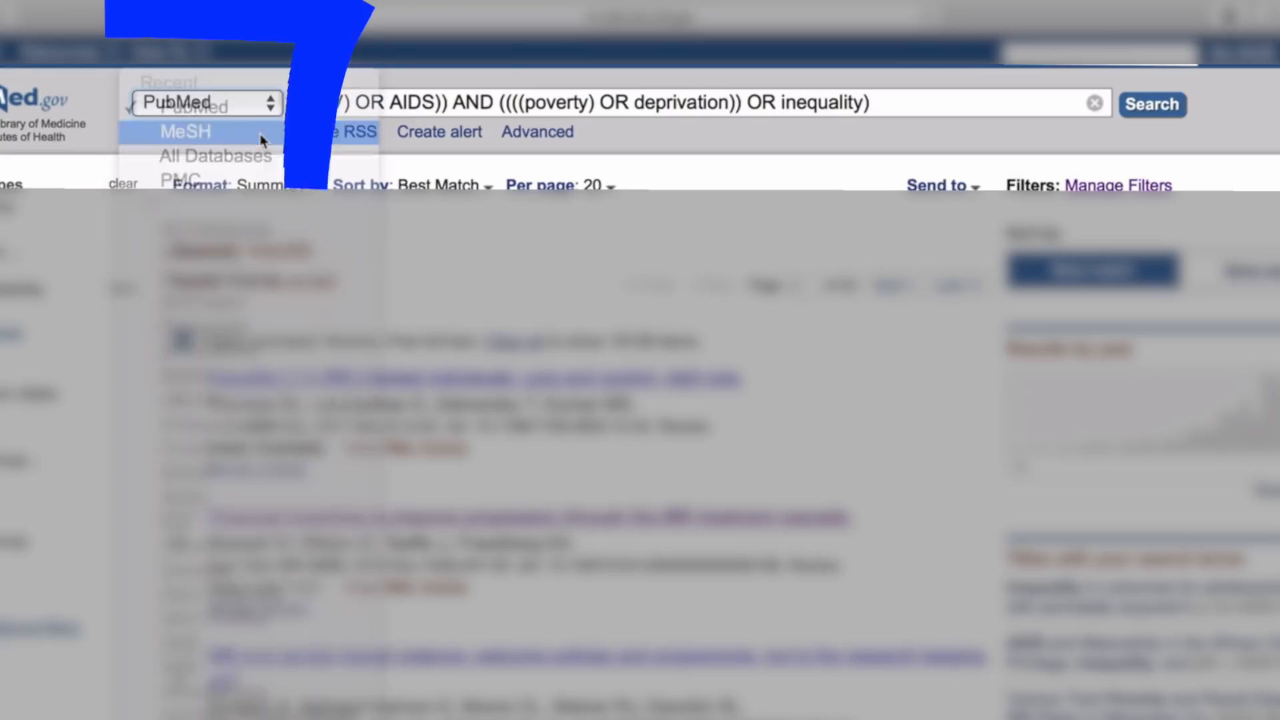
pyautogui.click(184, 131)
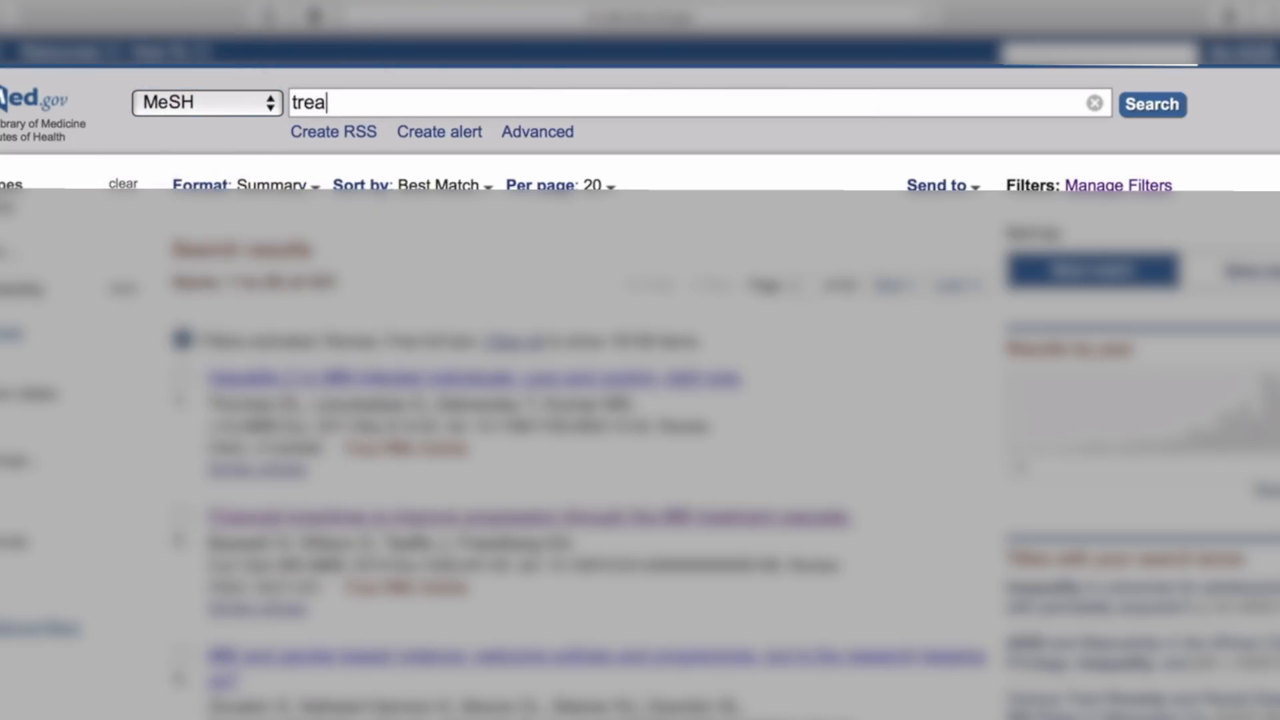
pyautogui.write('tment')
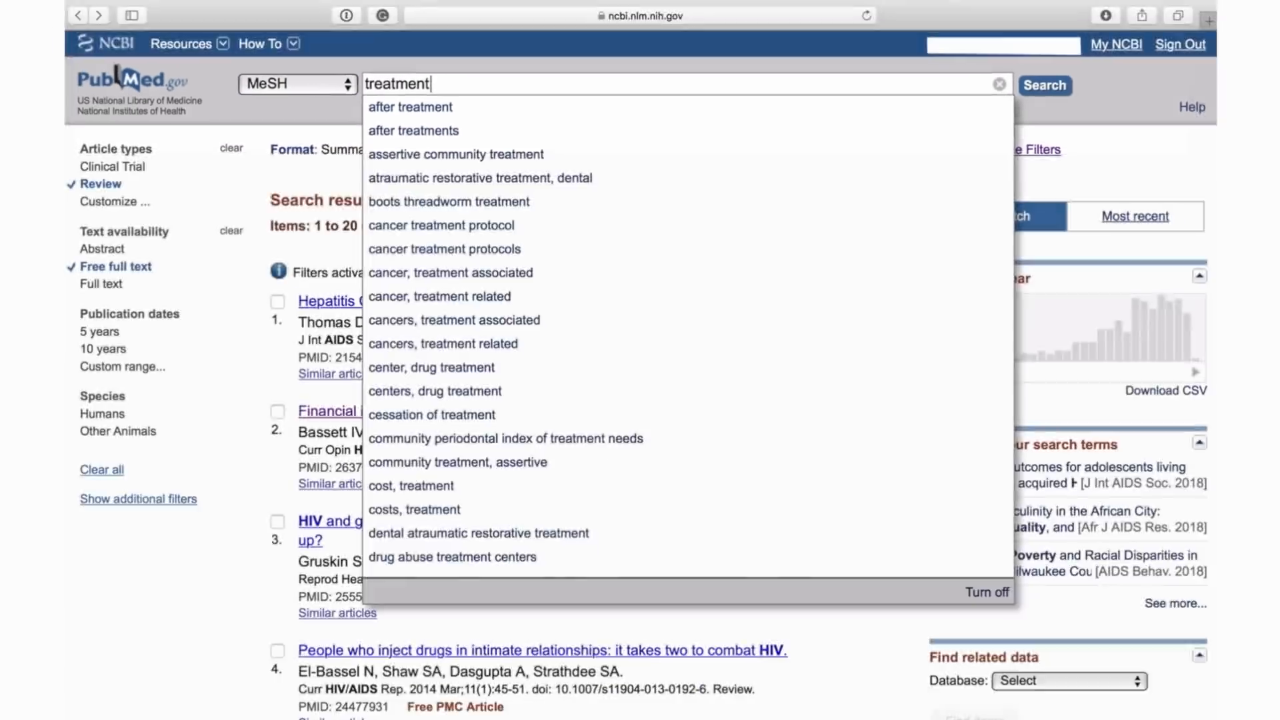
pyautogui.click(1044, 84)
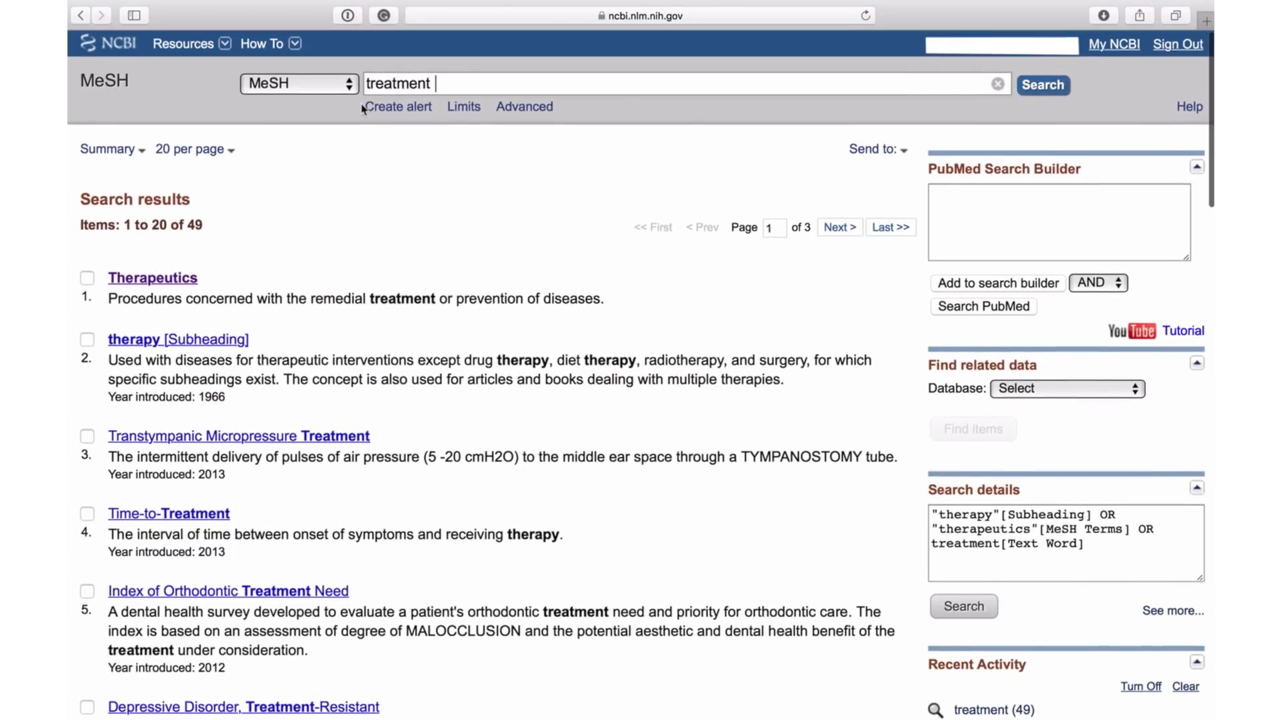
# Open the Treatment Outcome term from the 49 MeSH results.
pyautogui.scroll(-3)
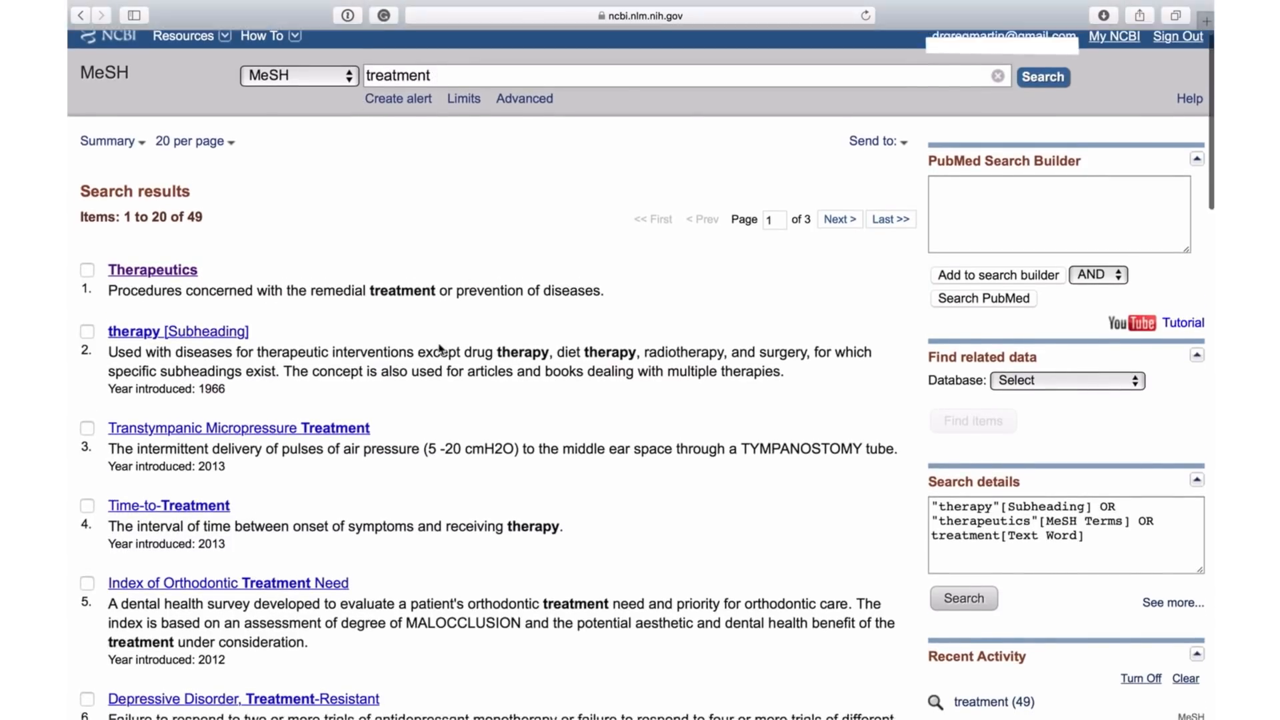
pyautogui.scroll(-3)
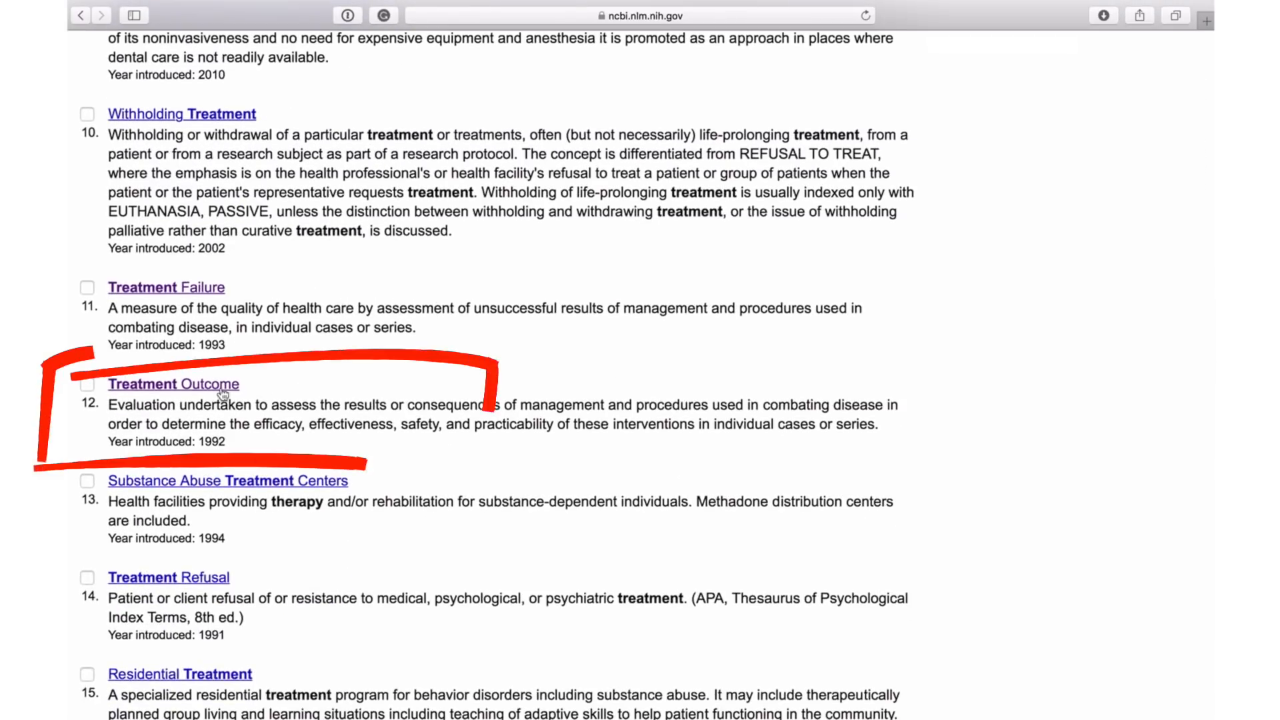
pyautogui.click(172, 384)
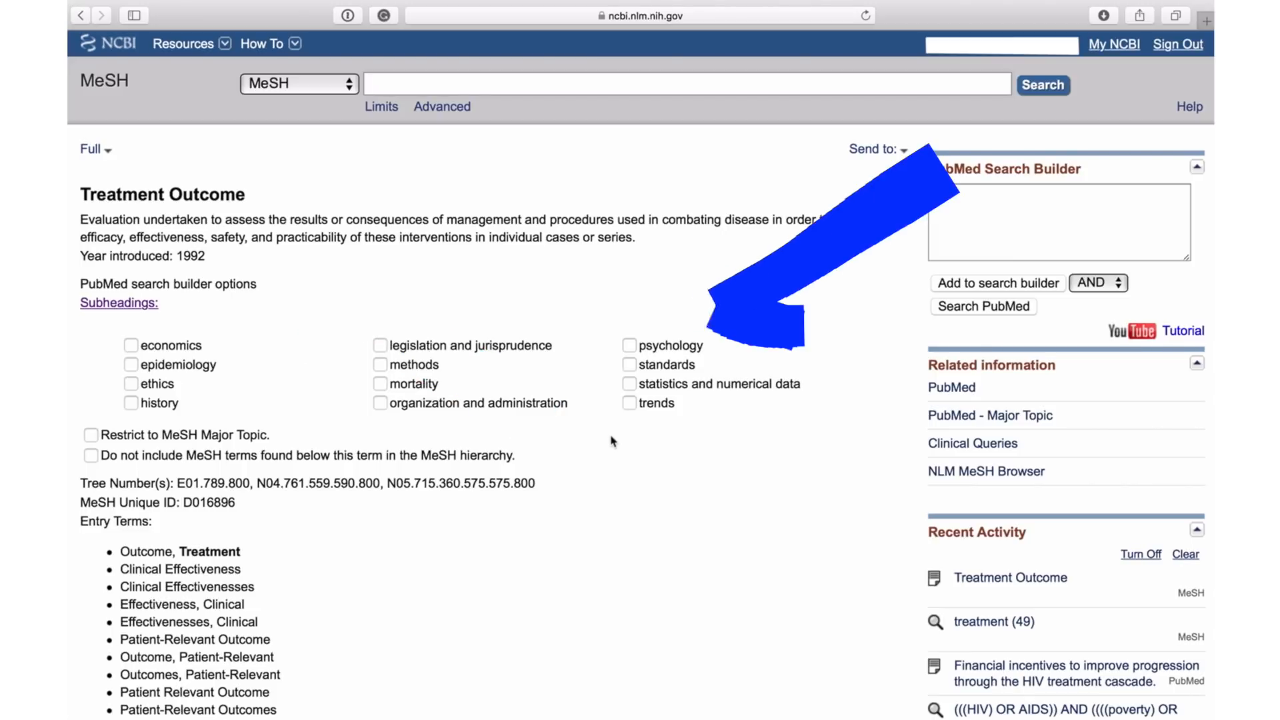
pyautogui.moveTo(684, 319)
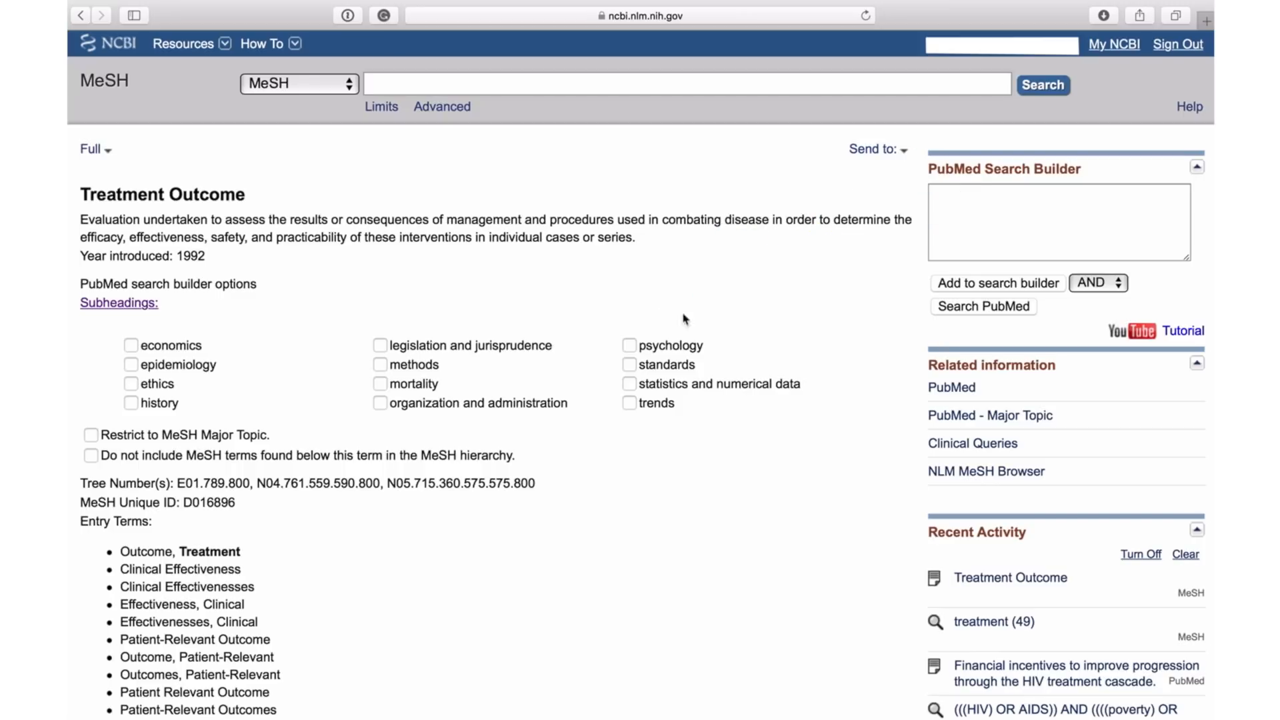
pyautogui.scroll(-3)
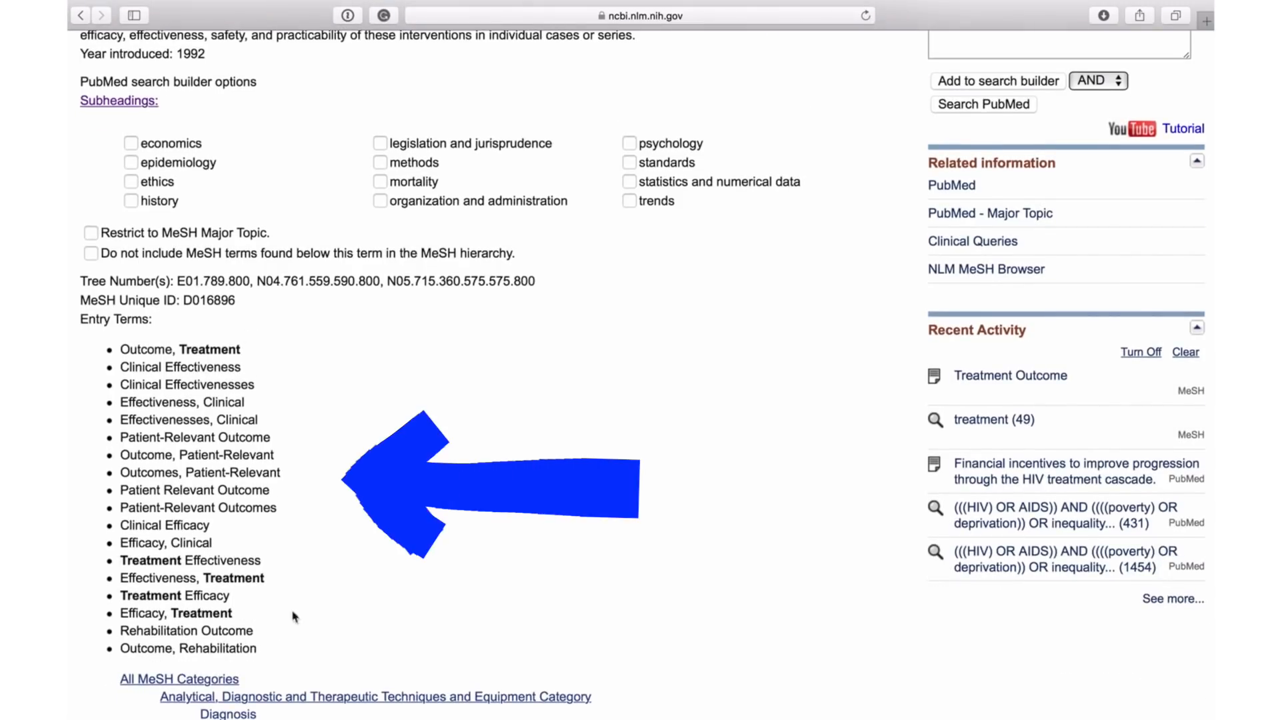
pyautogui.scroll(-3)
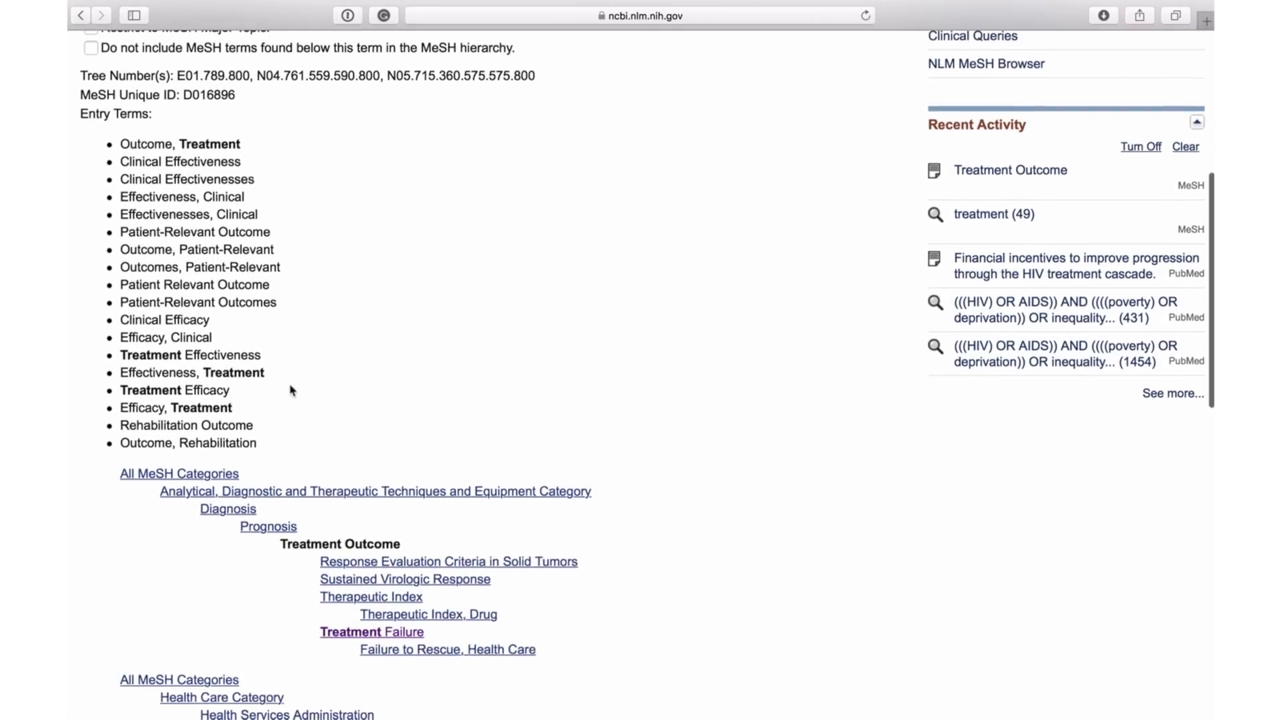
pyautogui.scroll(-3)
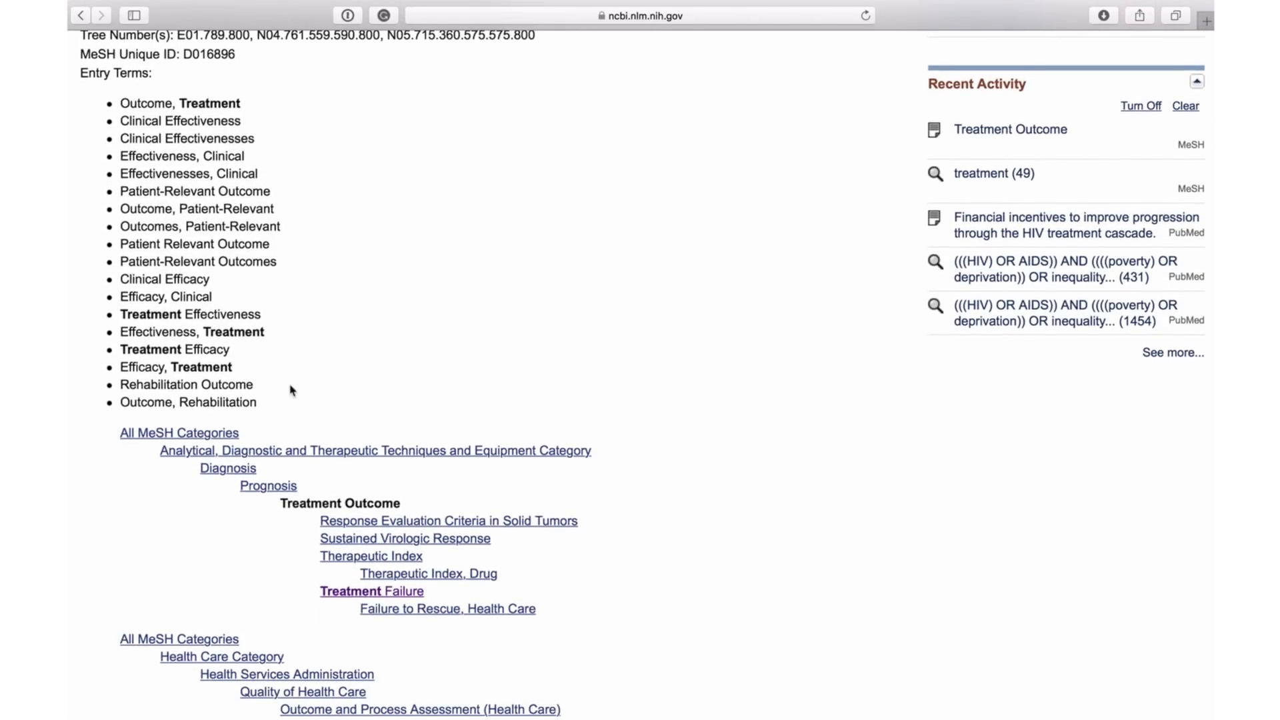
pyautogui.moveTo(273, 480)
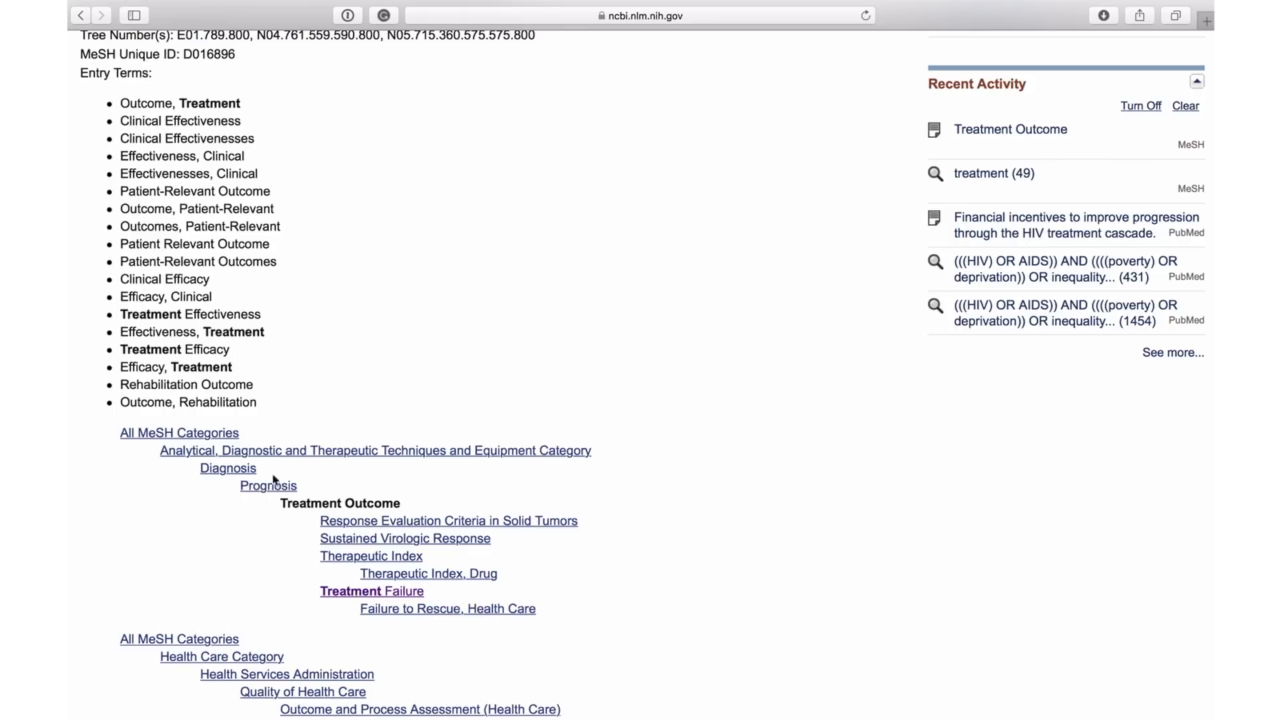
pyautogui.moveTo(405, 538)
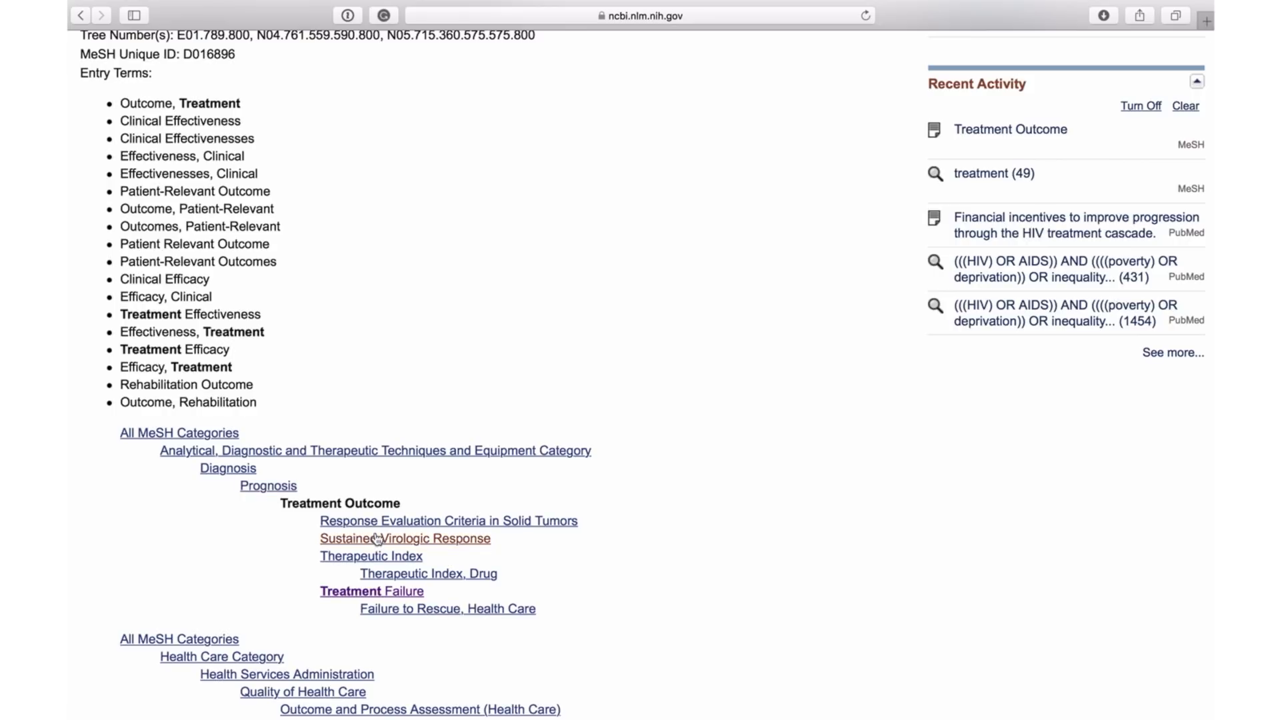
pyautogui.scroll(3)
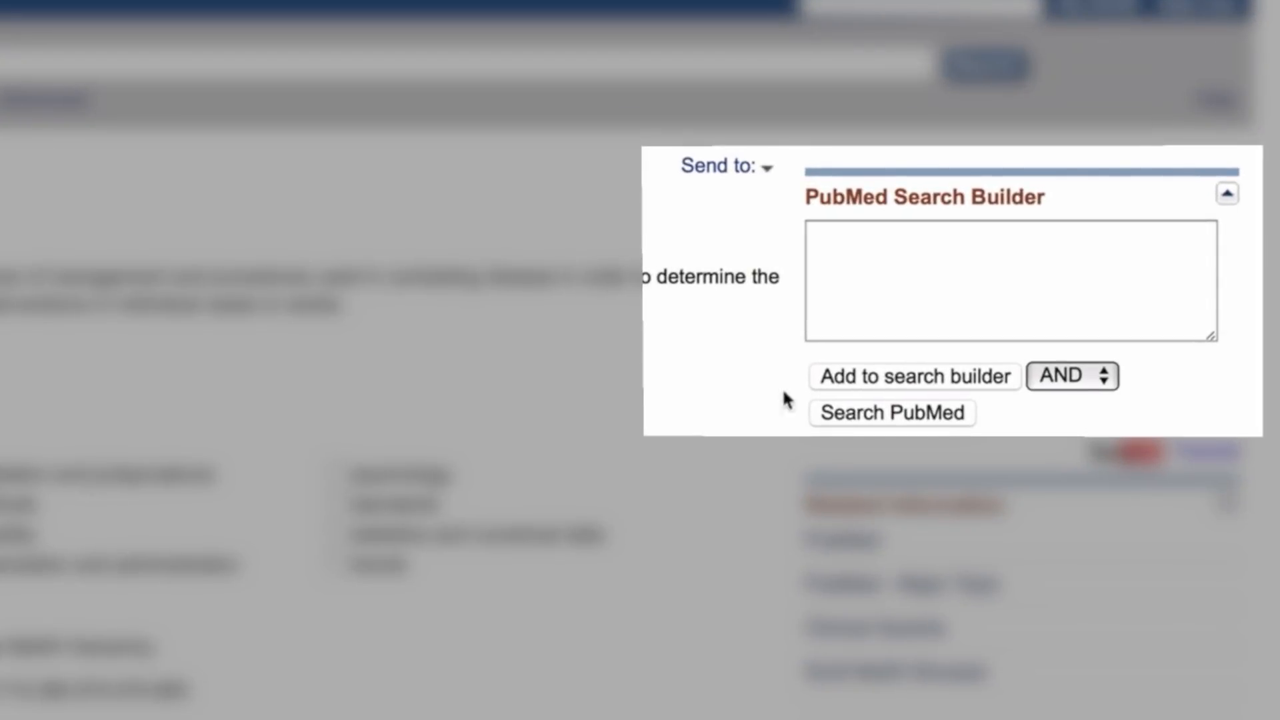
# Search PubMed for "Treatment Outcome"[Mesh] with Free full text and Review filters removed, then open Advanced Search.
pyautogui.click(912, 376)
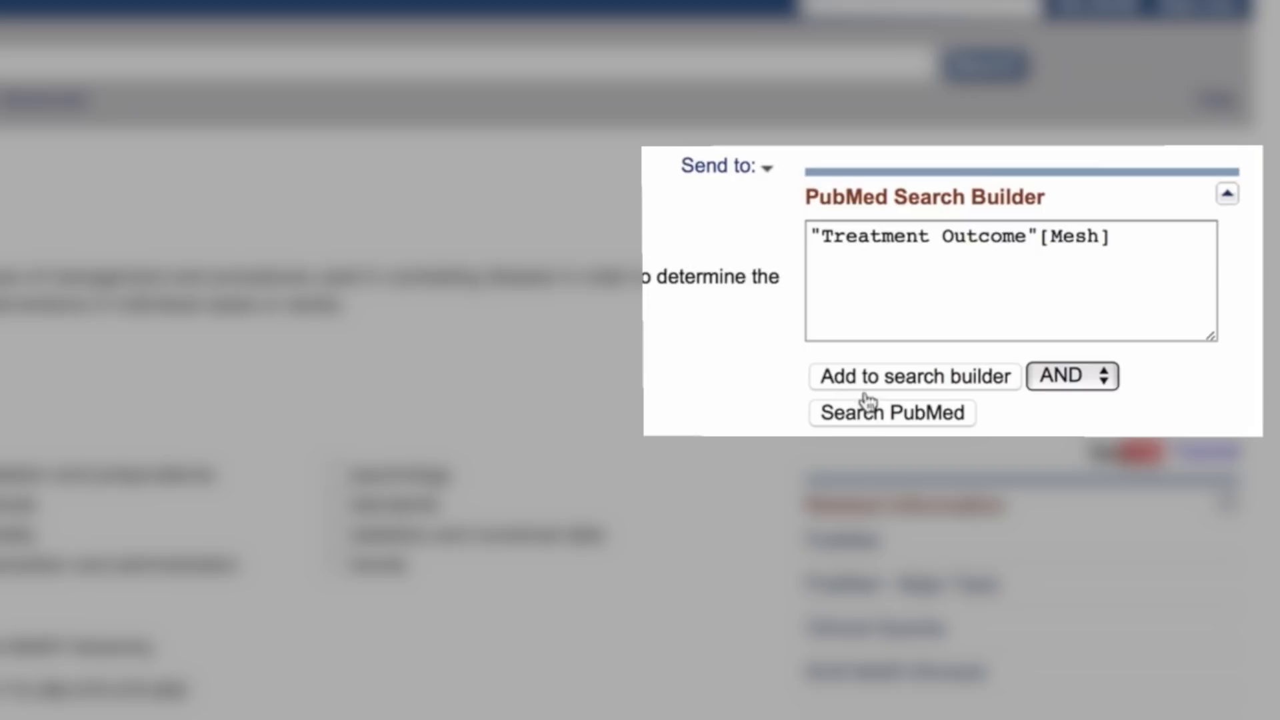
pyautogui.click(892, 411)
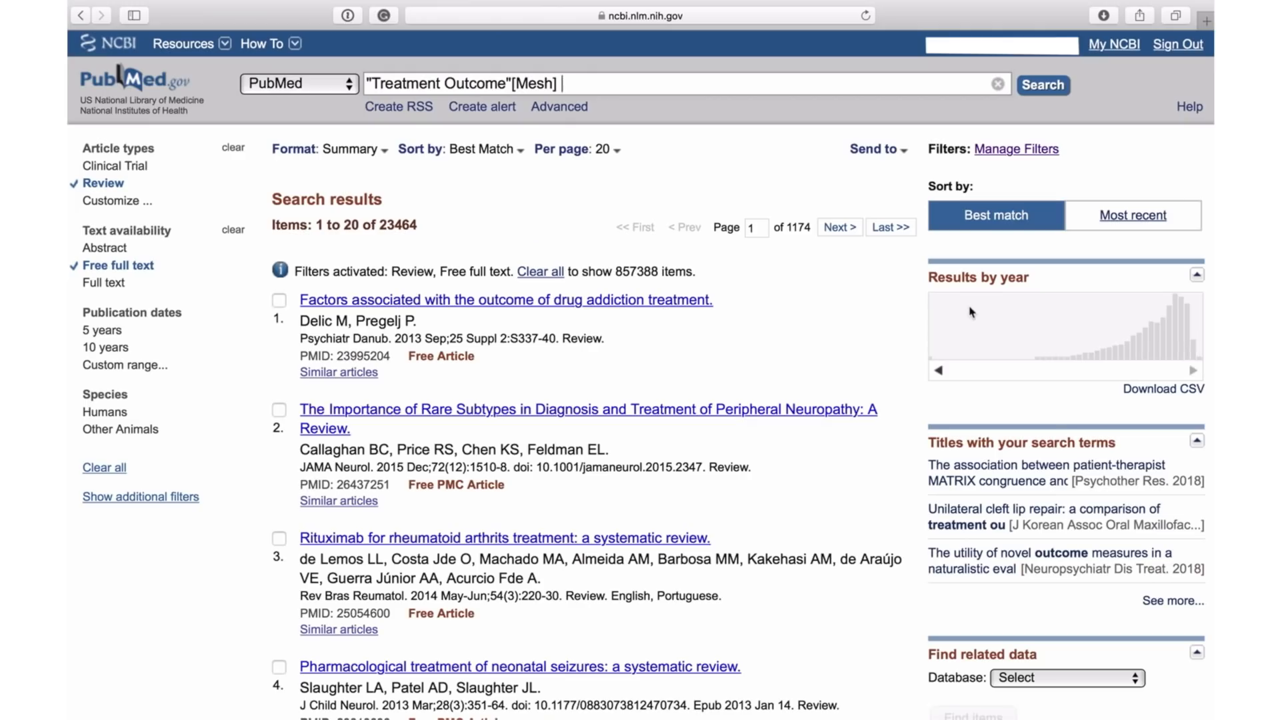
pyautogui.moveTo(422, 249)
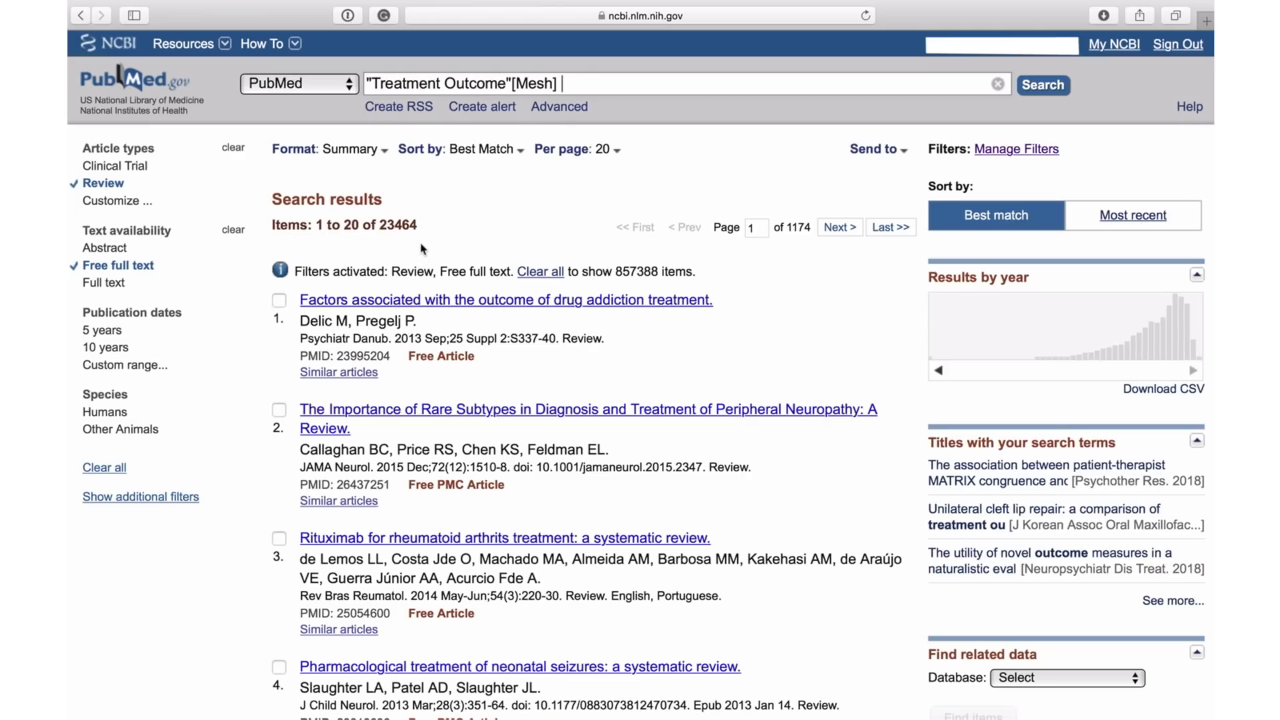
pyautogui.moveTo(178, 284)
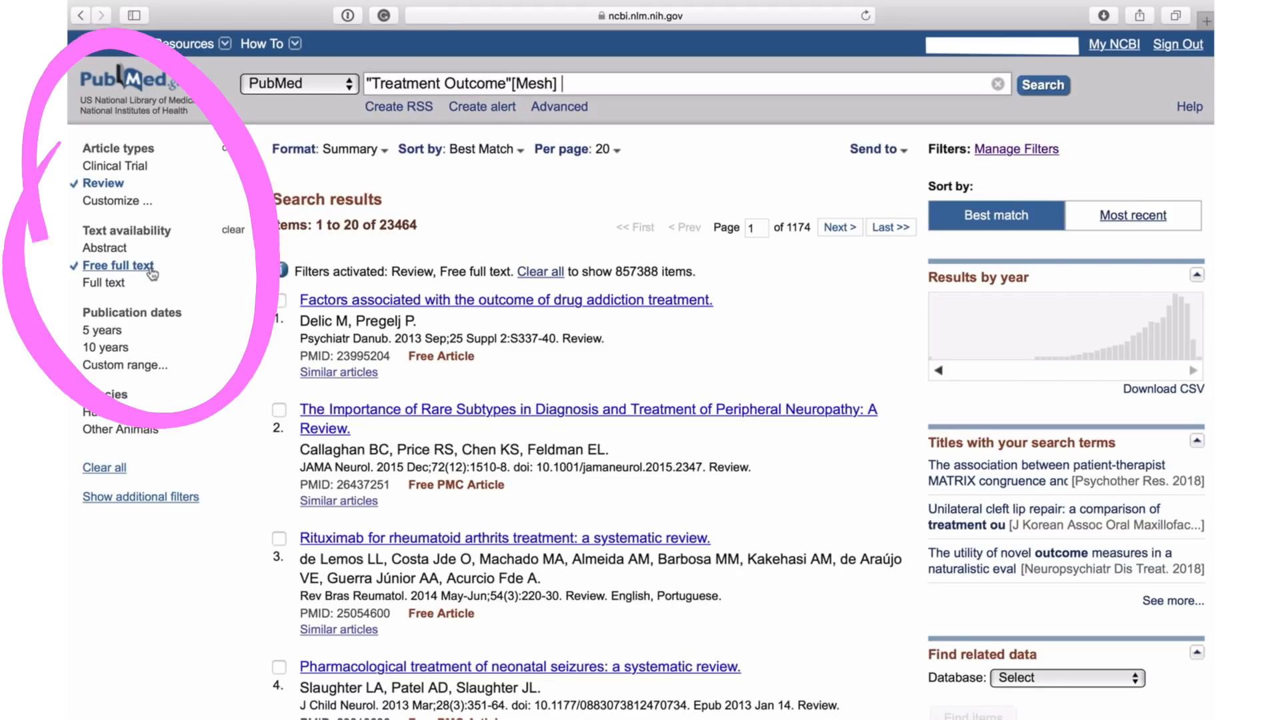
pyautogui.click(119, 265)
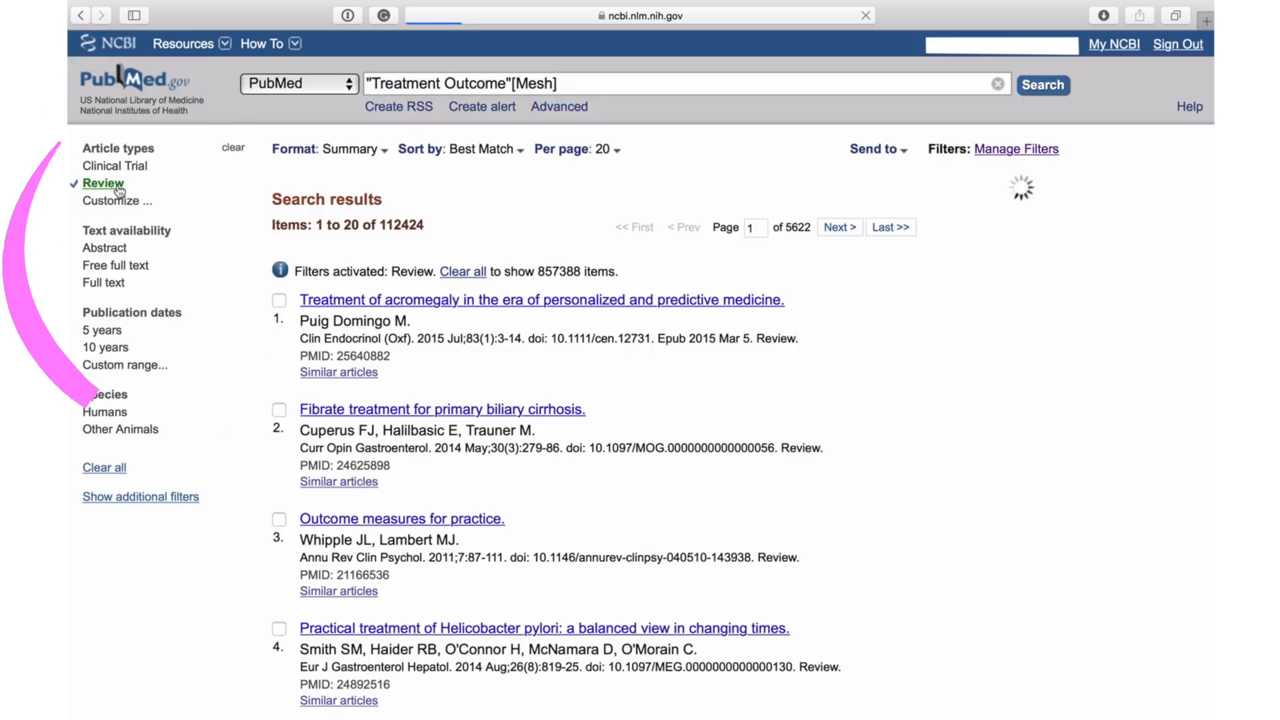
pyautogui.click(102, 183)
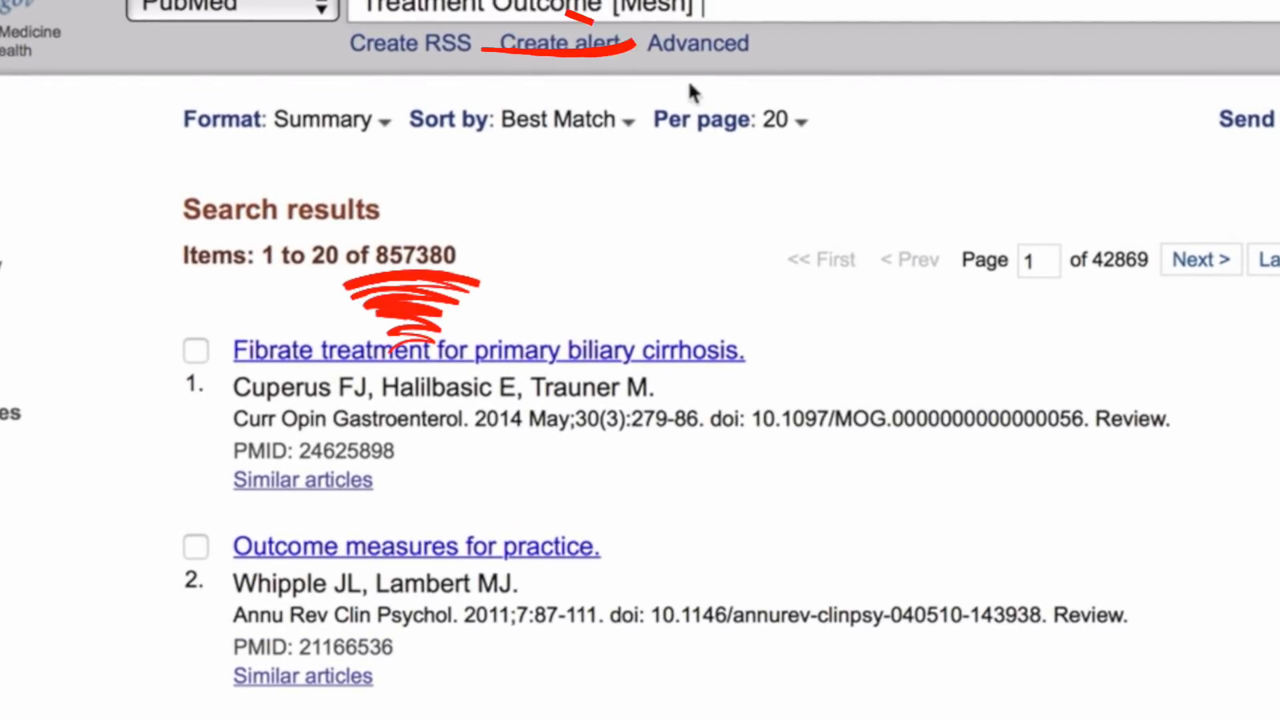
pyautogui.click(697, 43)
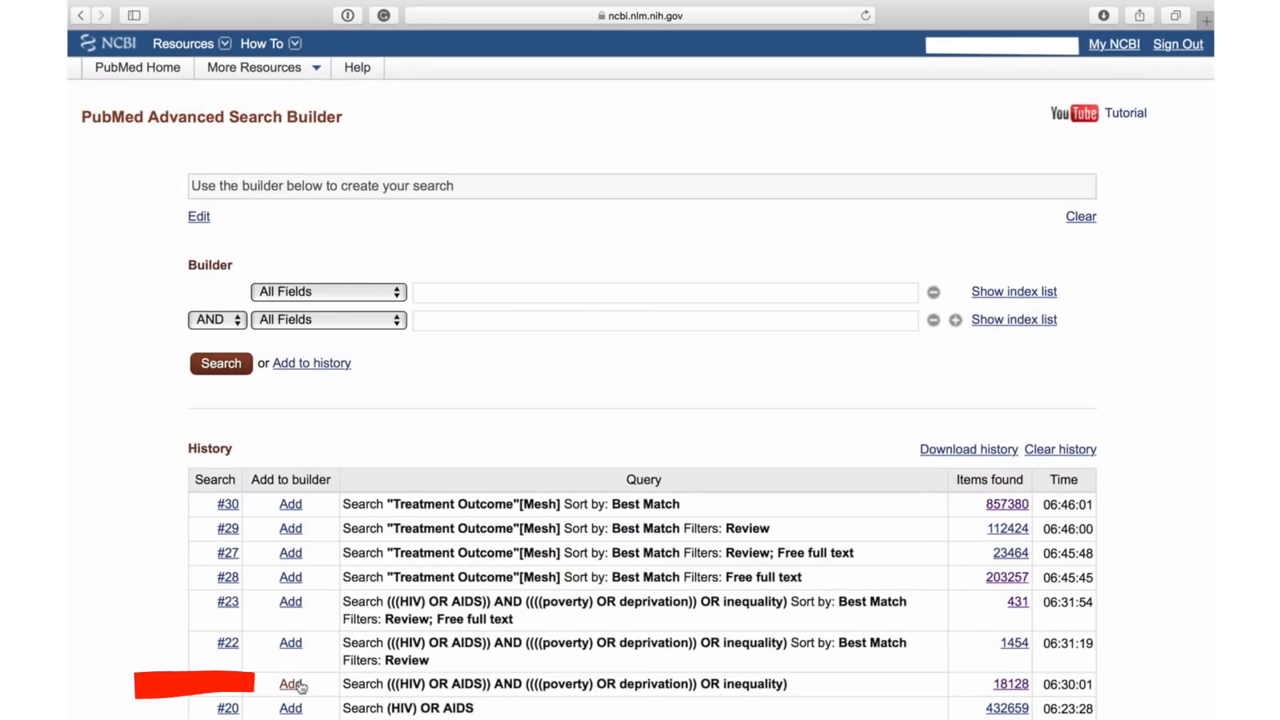
# AND the HIV and poverty search #21 with Treatment Outcome #30 and open the 464 results.
pyautogui.click(291, 683)
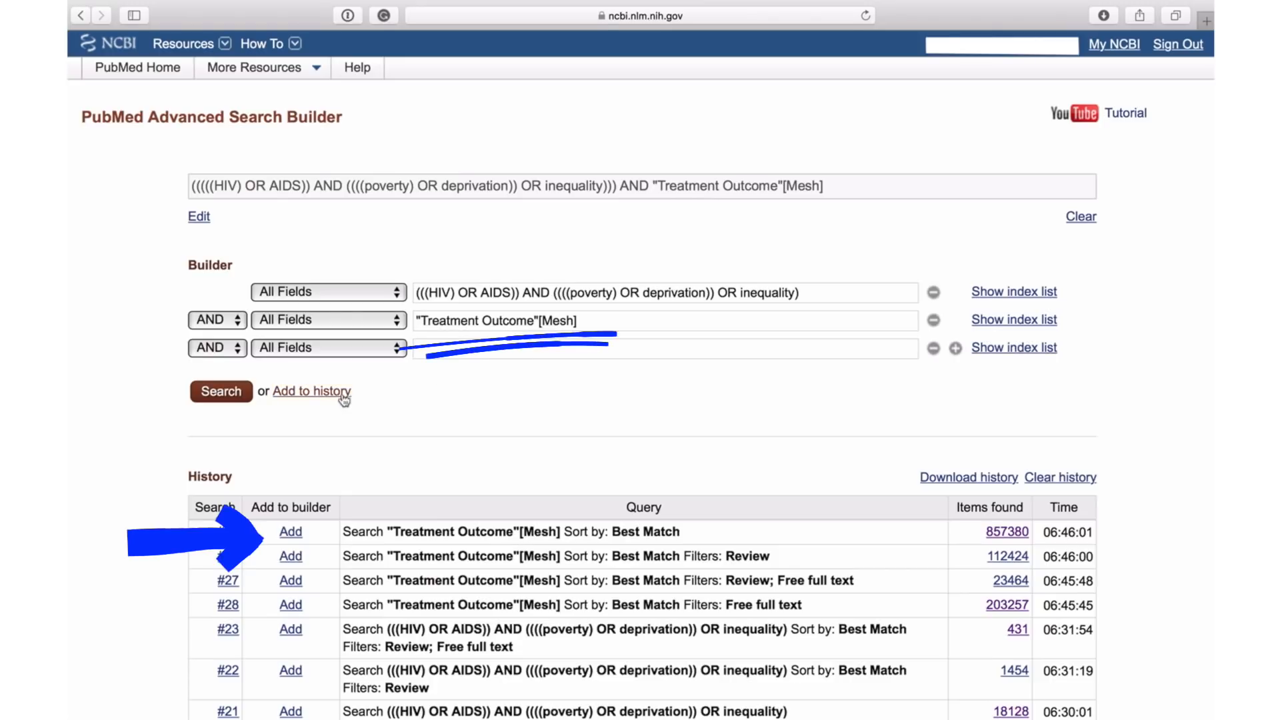
pyautogui.click(221, 392)
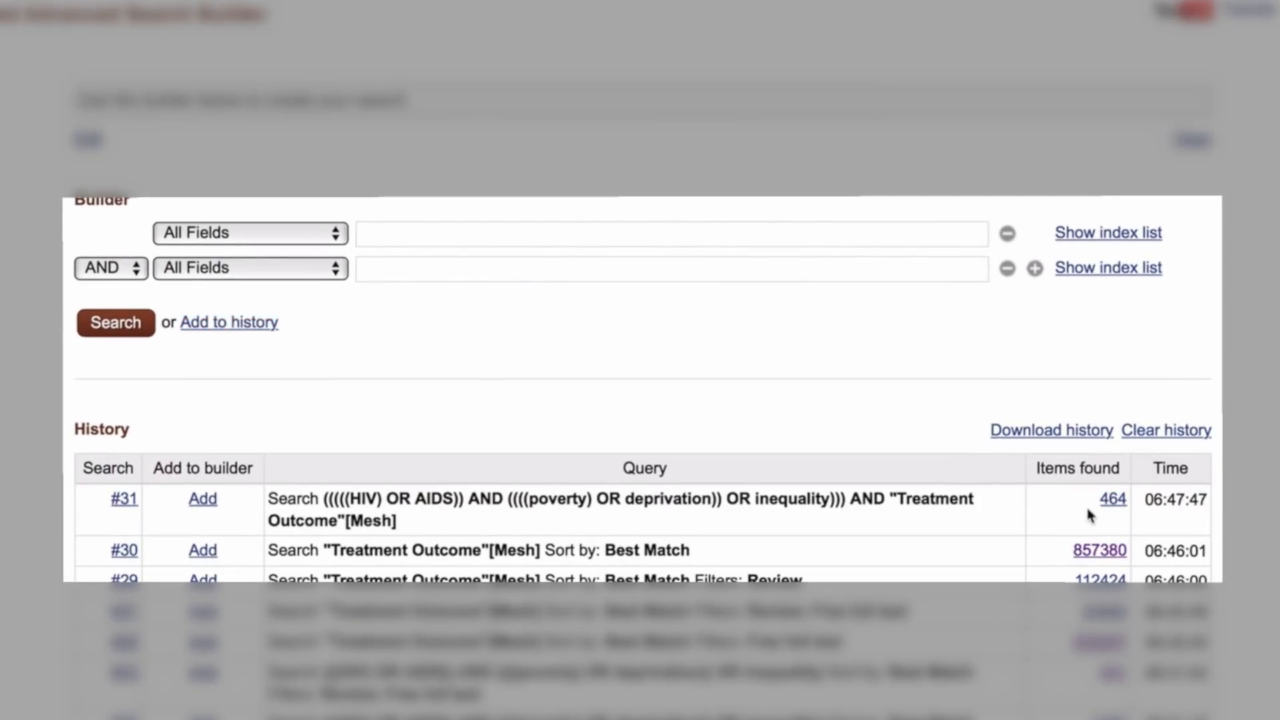
pyautogui.click(1114, 499)
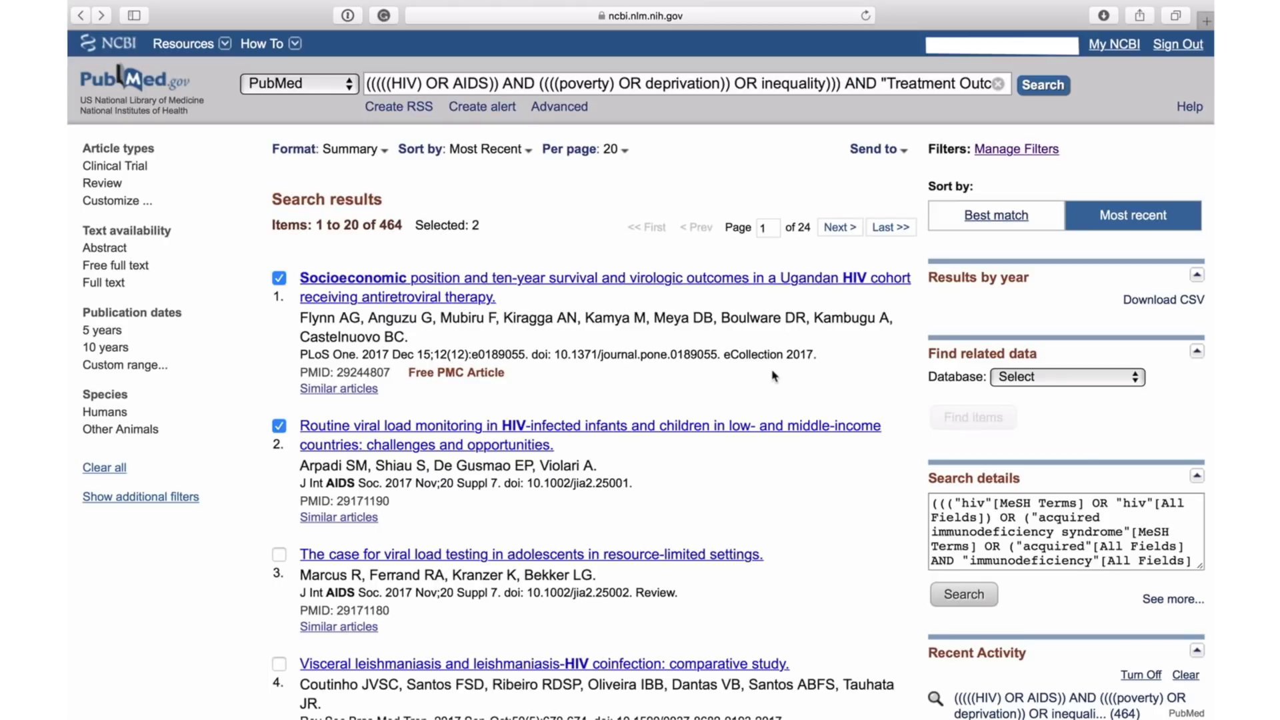